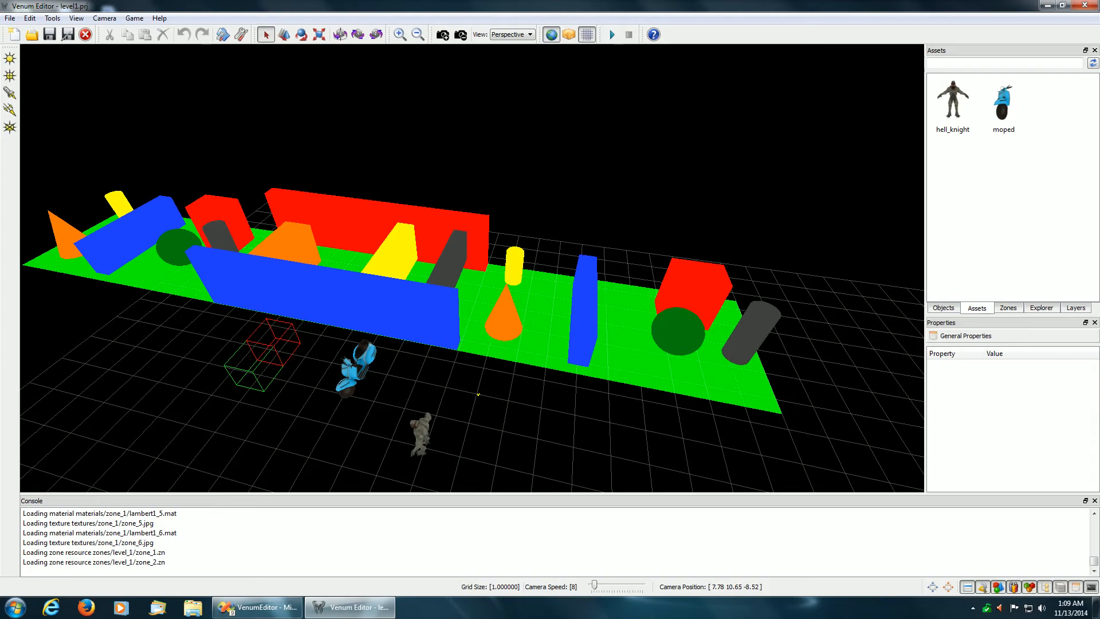
mouse_move(559, 357)
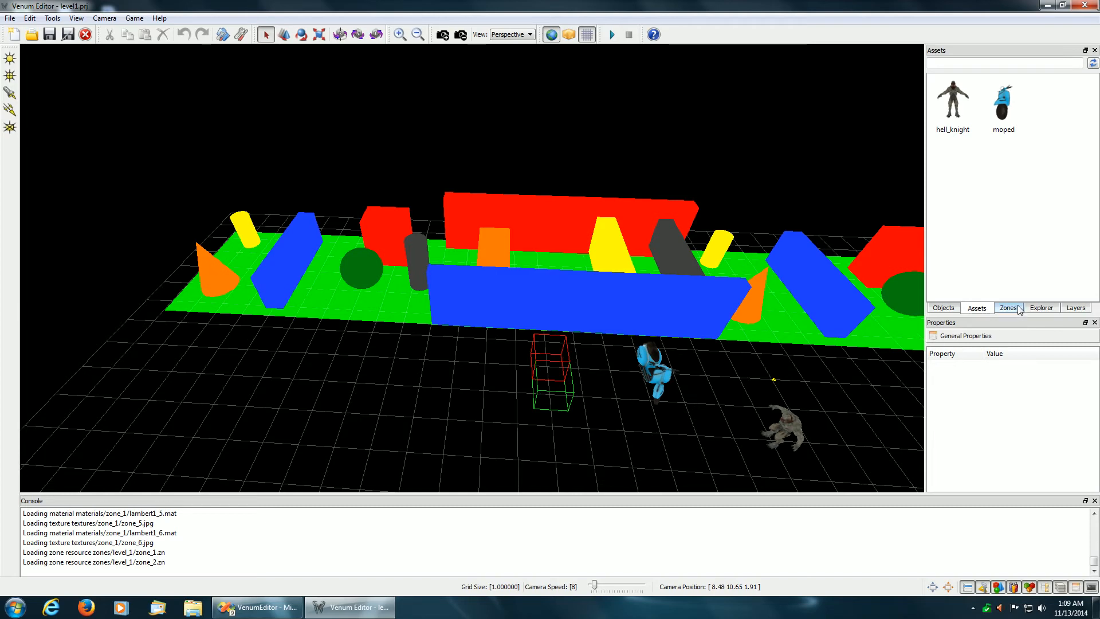
Show the level's zones list with zone_1 and zone_2
left_click(1007, 307)
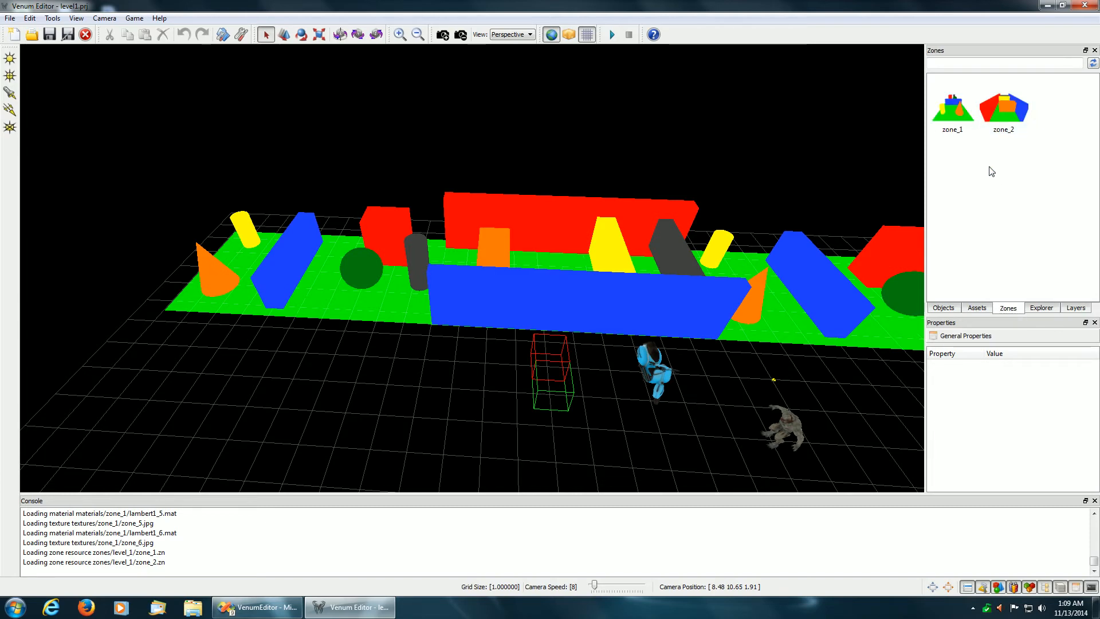
mouse_move(793, 311)
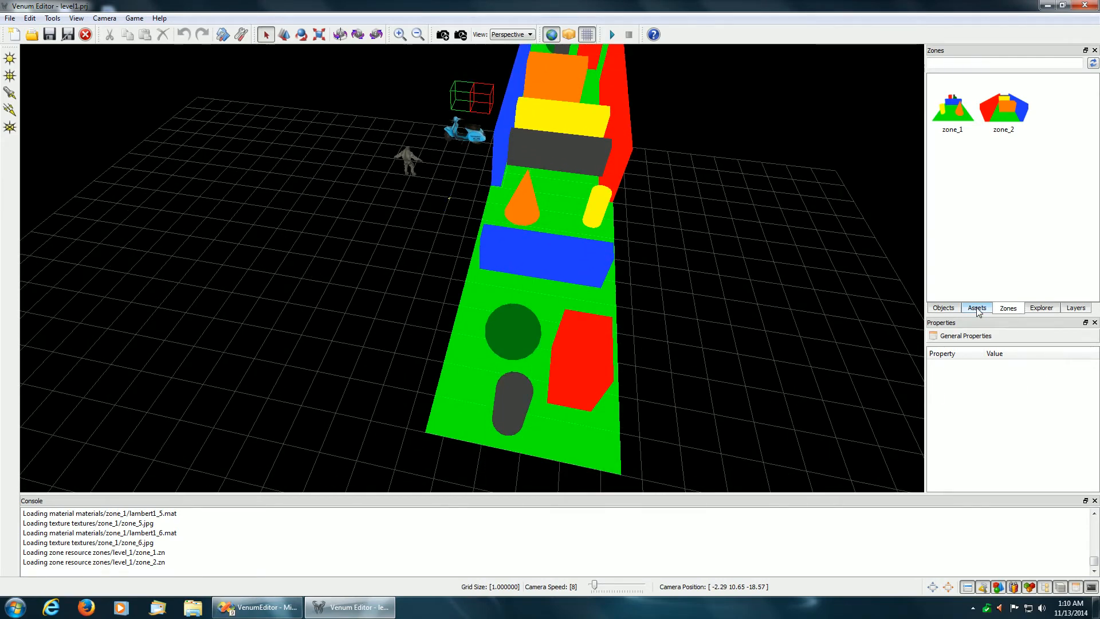
Return to the asset library listing the hell_knight and moped models
left_click(976, 307)
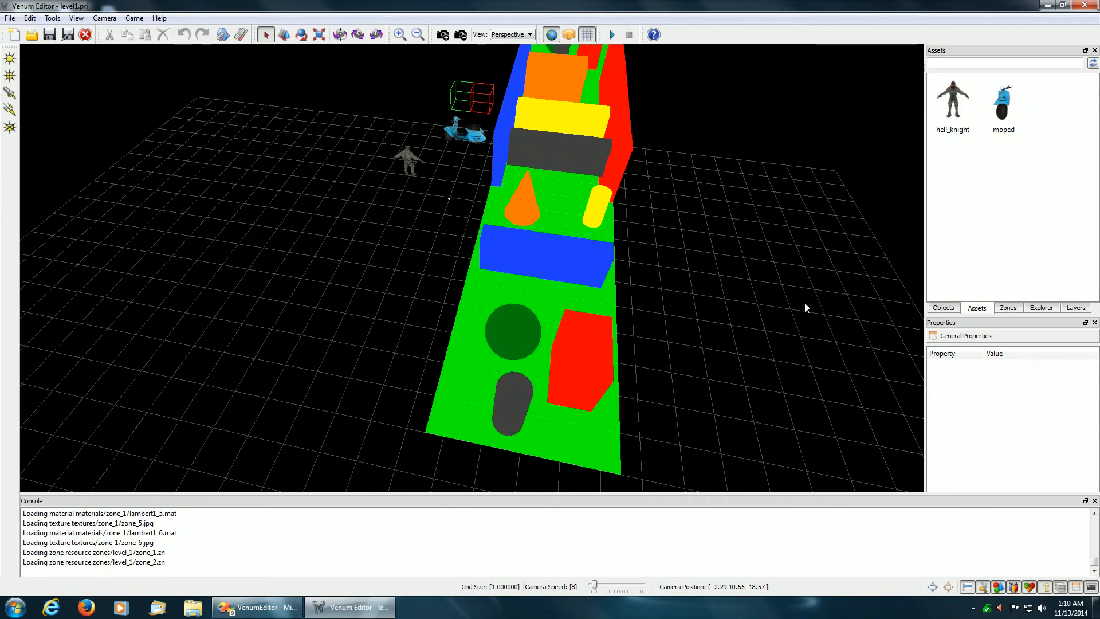
mouse_move(792, 304)
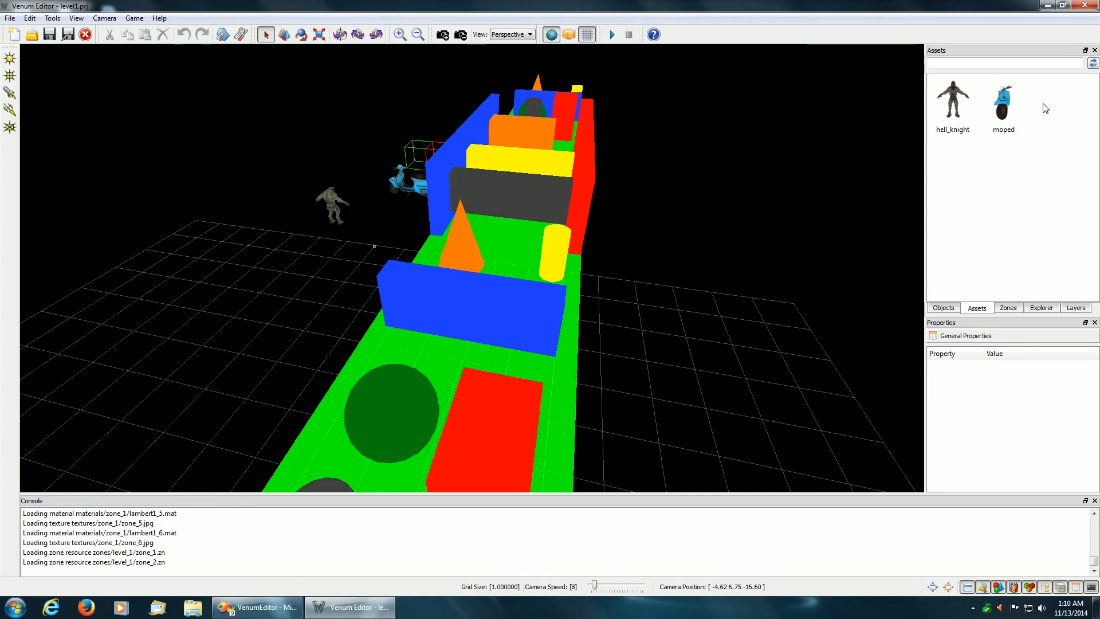
mouse_move(959, 173)
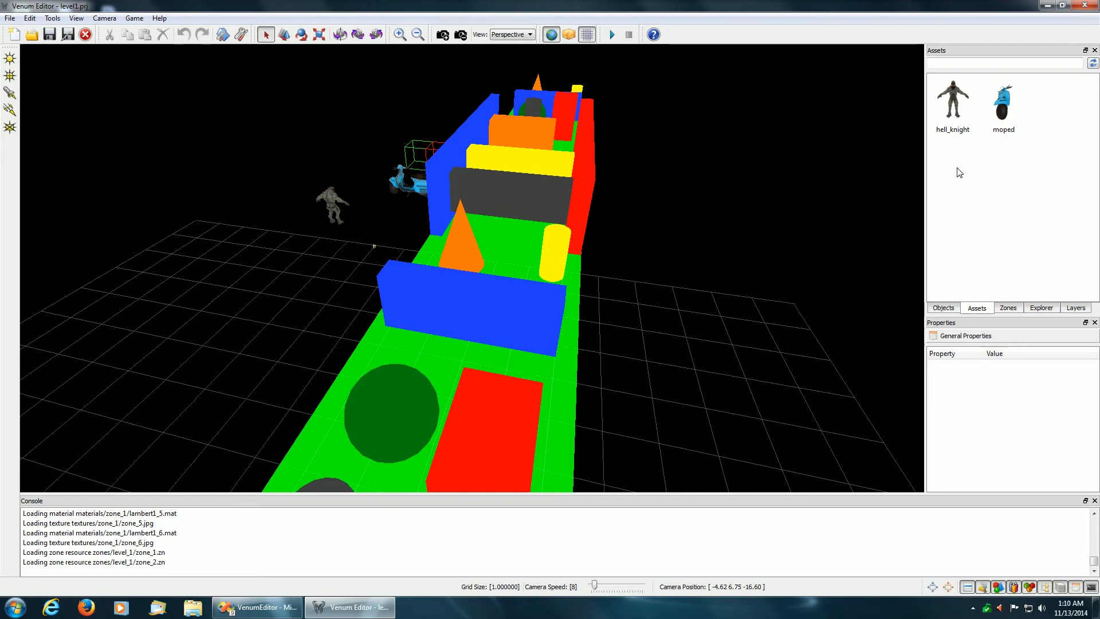
mouse_move(523, 251)
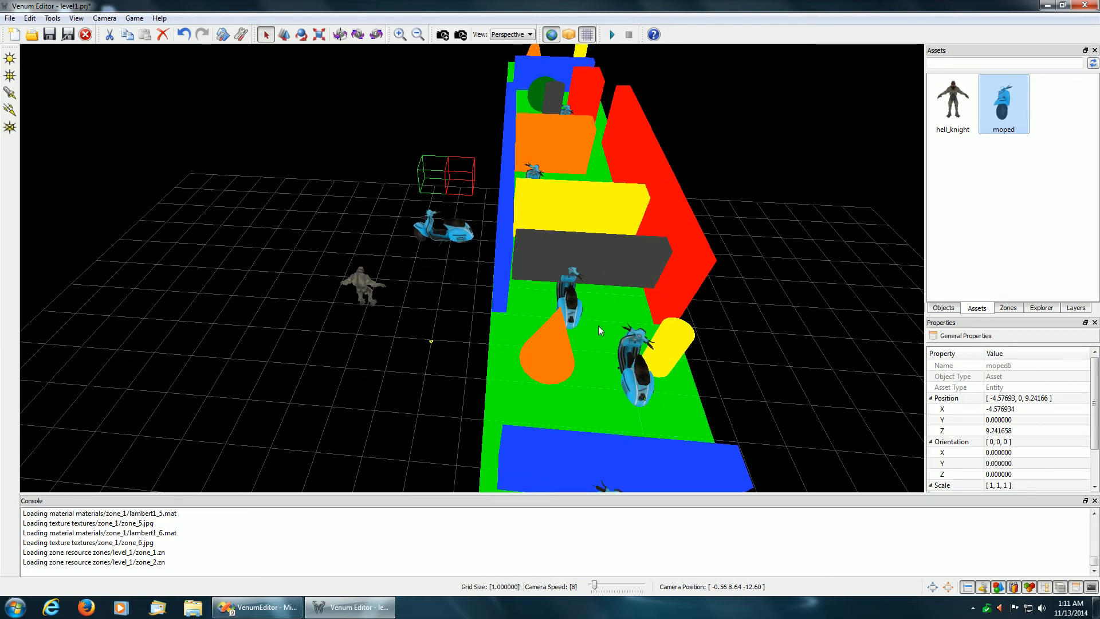
mouse_move(545, 176)
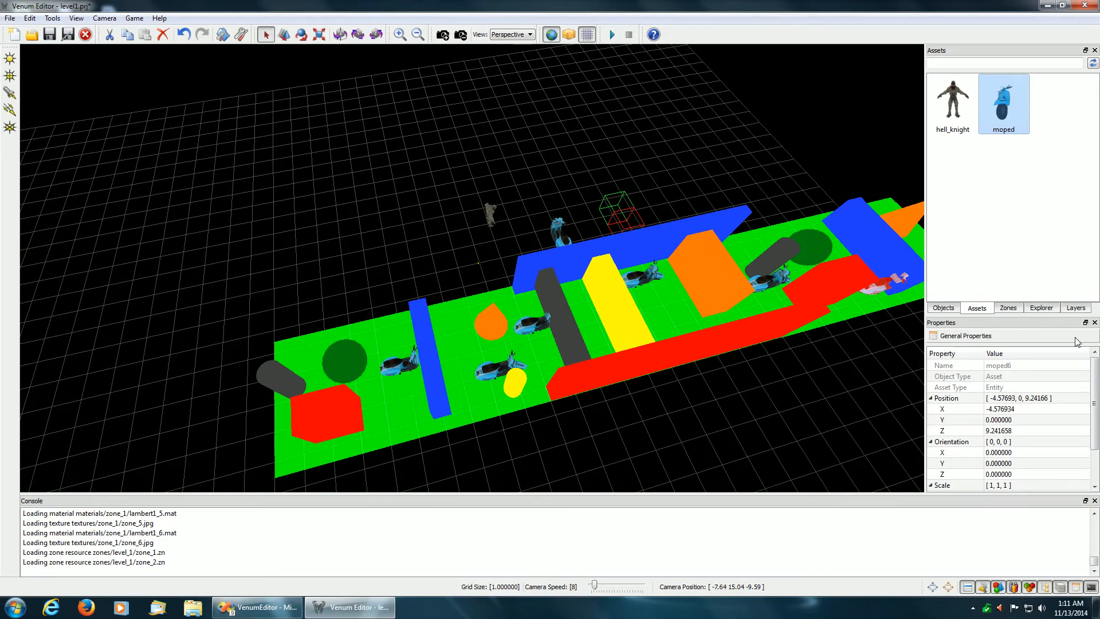
Add new layers and assign the placed mopeds to Layer_0 via Layer Membership
left_click(1075, 307)
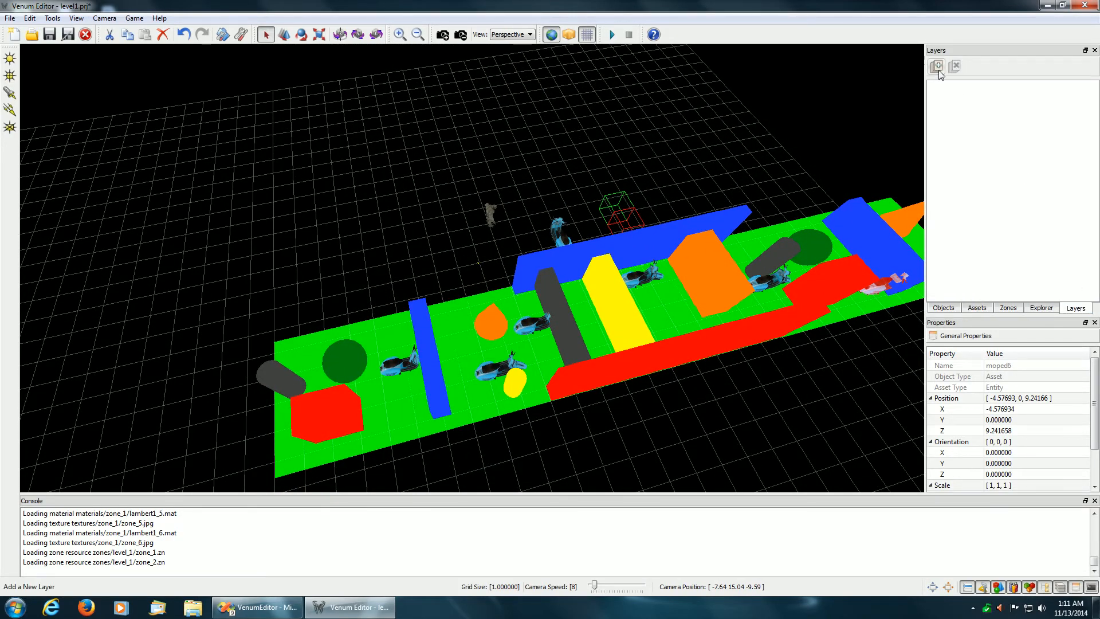
left_click(936, 67)
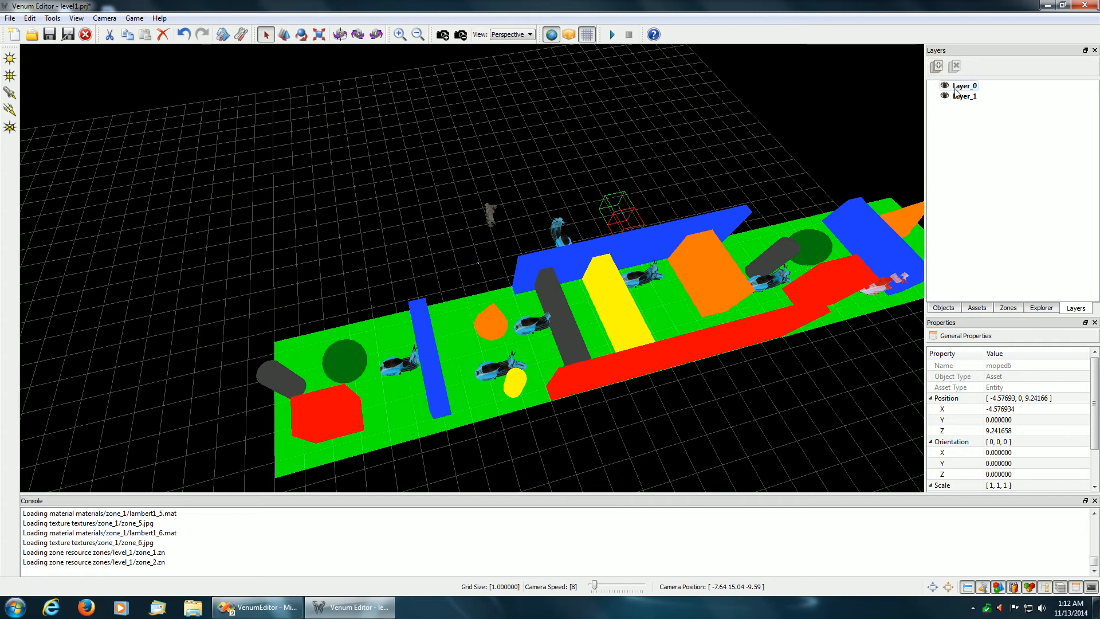
left_click(396, 364)
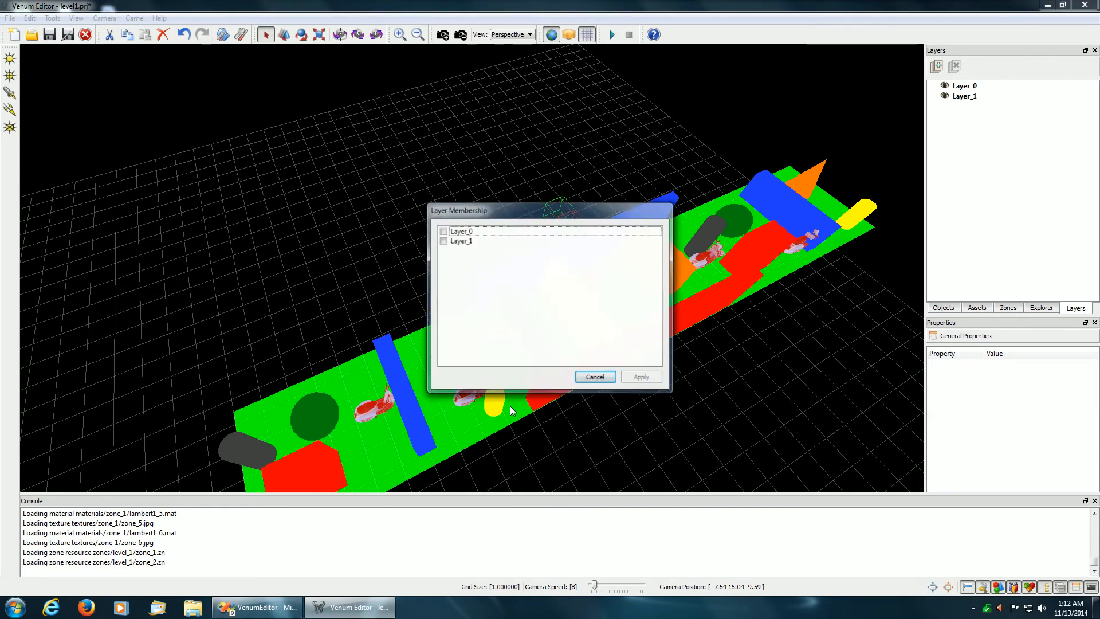
left_click(444, 232)
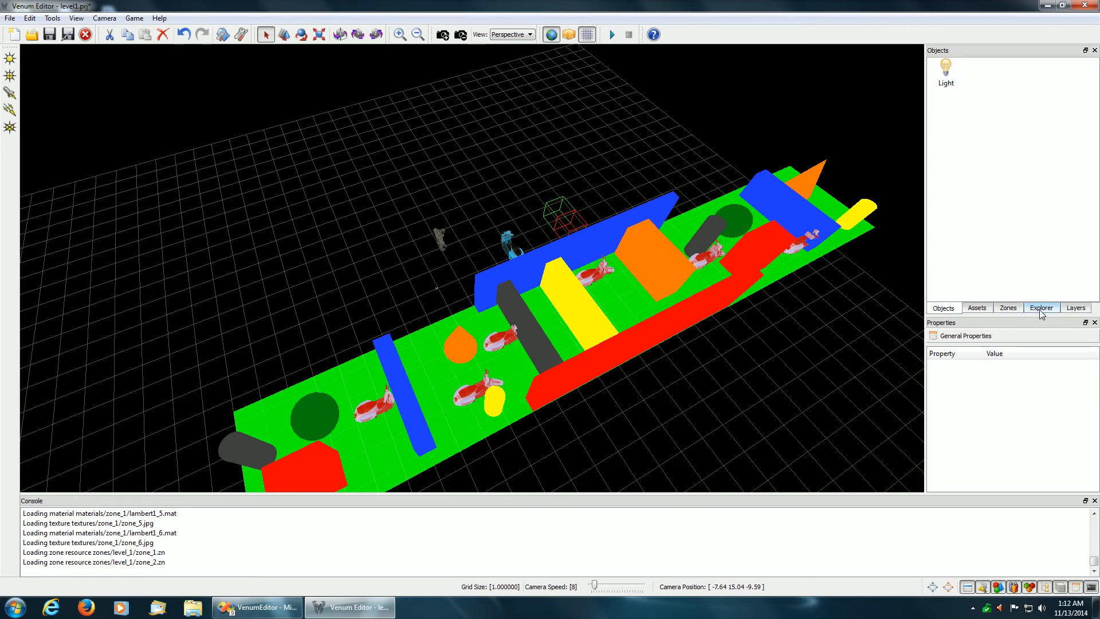
left_click(1041, 307)
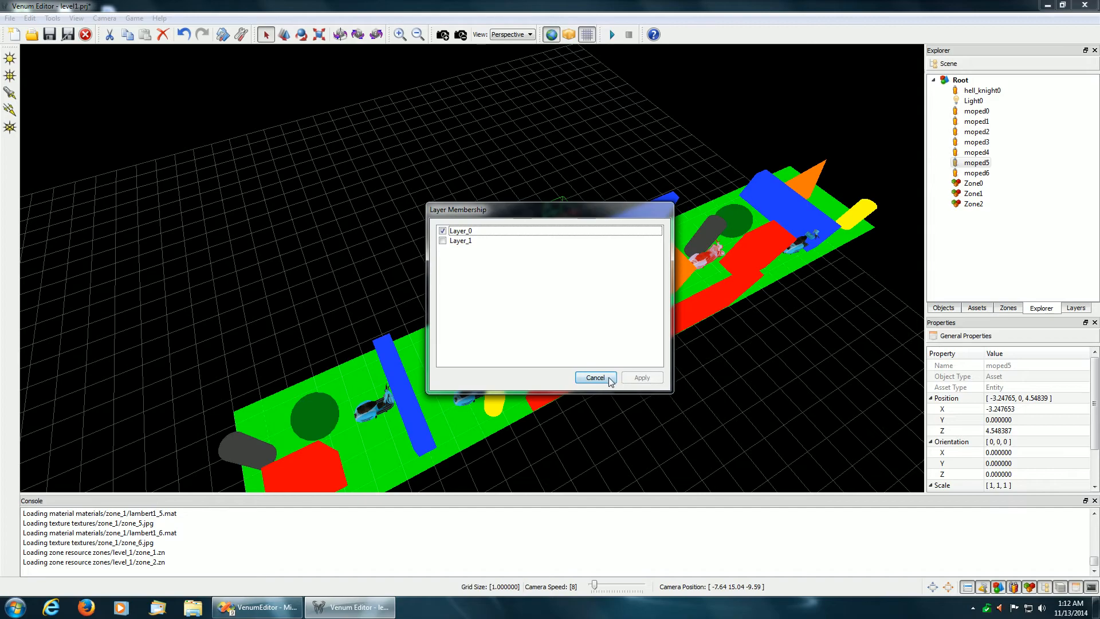
left_click(594, 377)
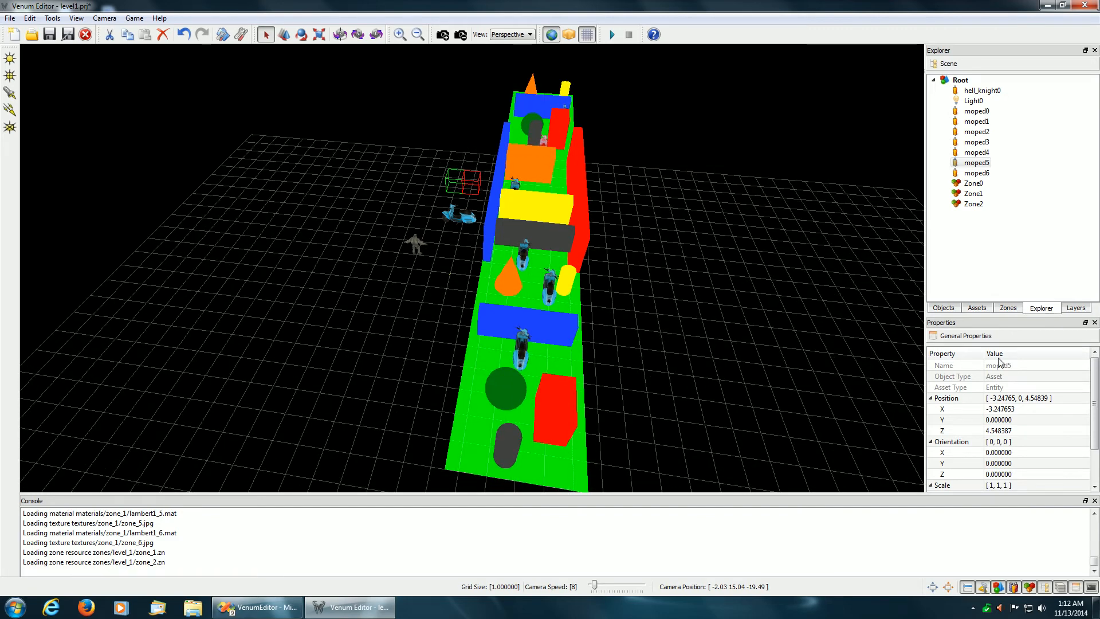
Toggle Layer_0's visibility off, on, then off so its mopeds disappear
left_click(1075, 307)
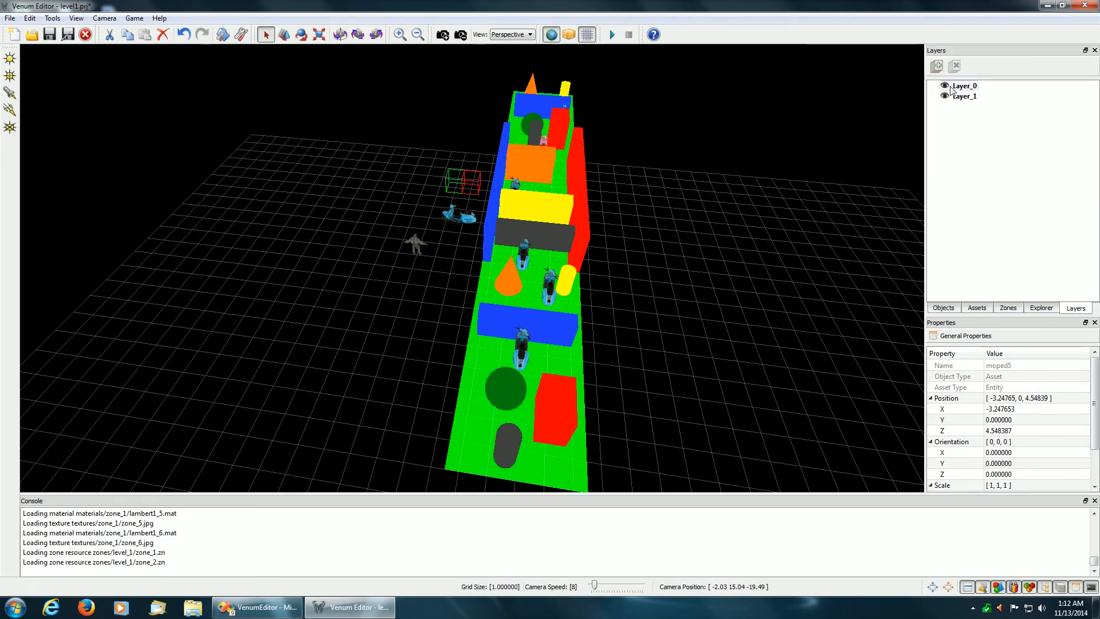
left_click(944, 86)
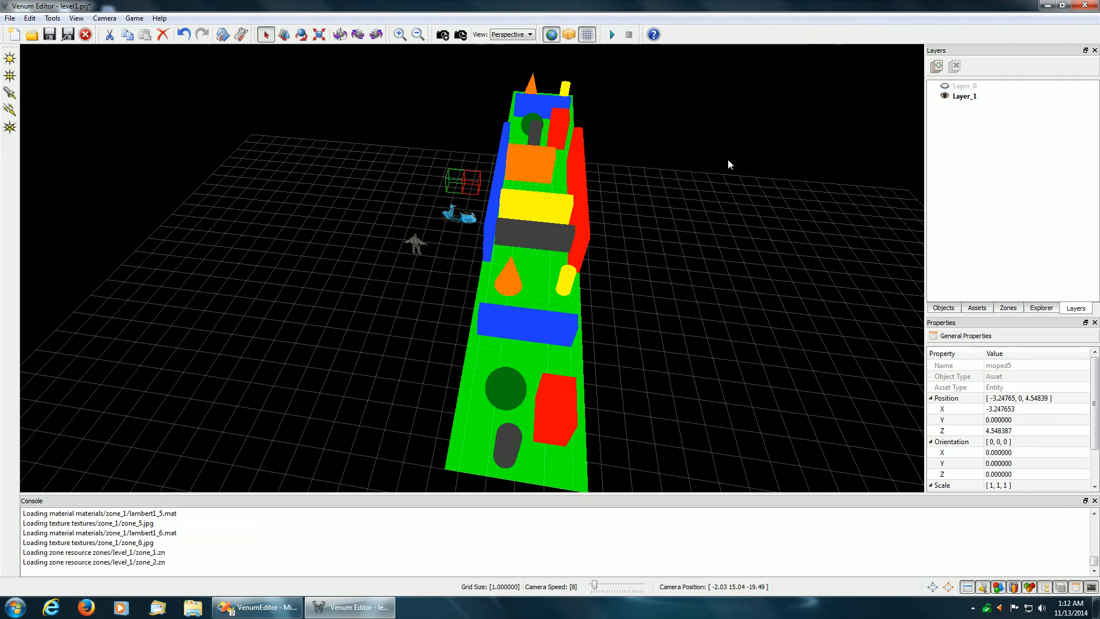
left_click(945, 86)
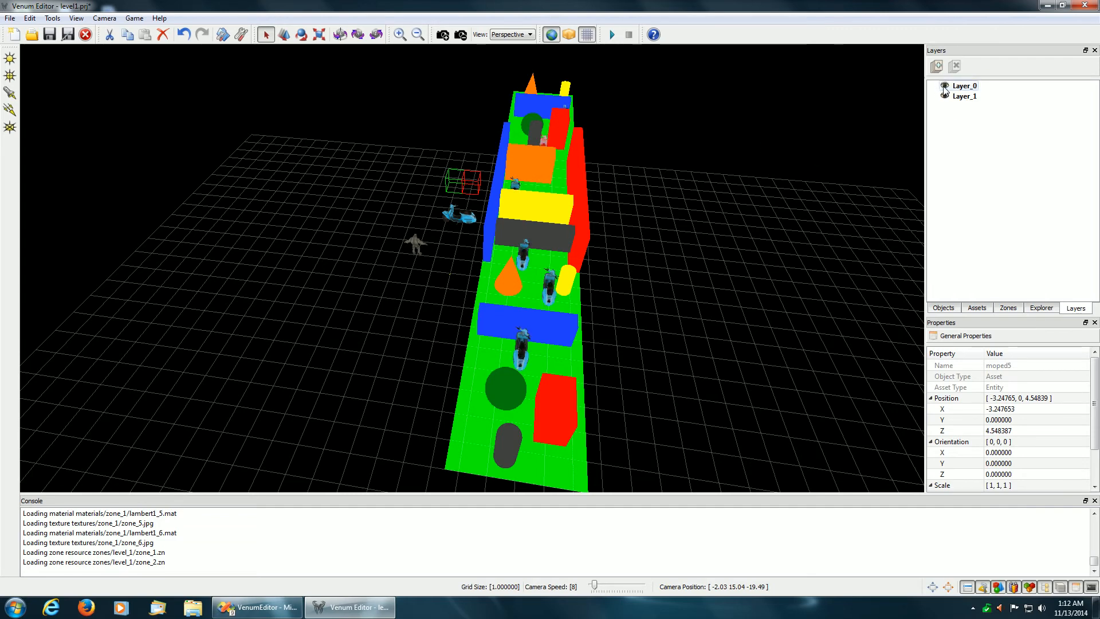
left_click(945, 86)
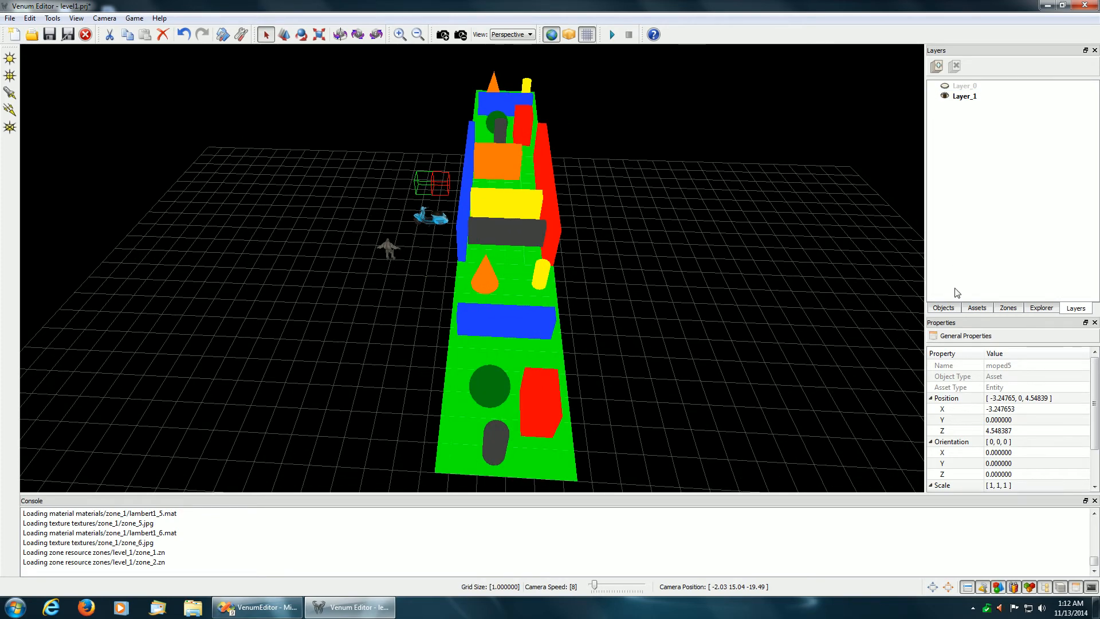
Bring up the asset library to place more moped copies along the level
left_click(977, 307)
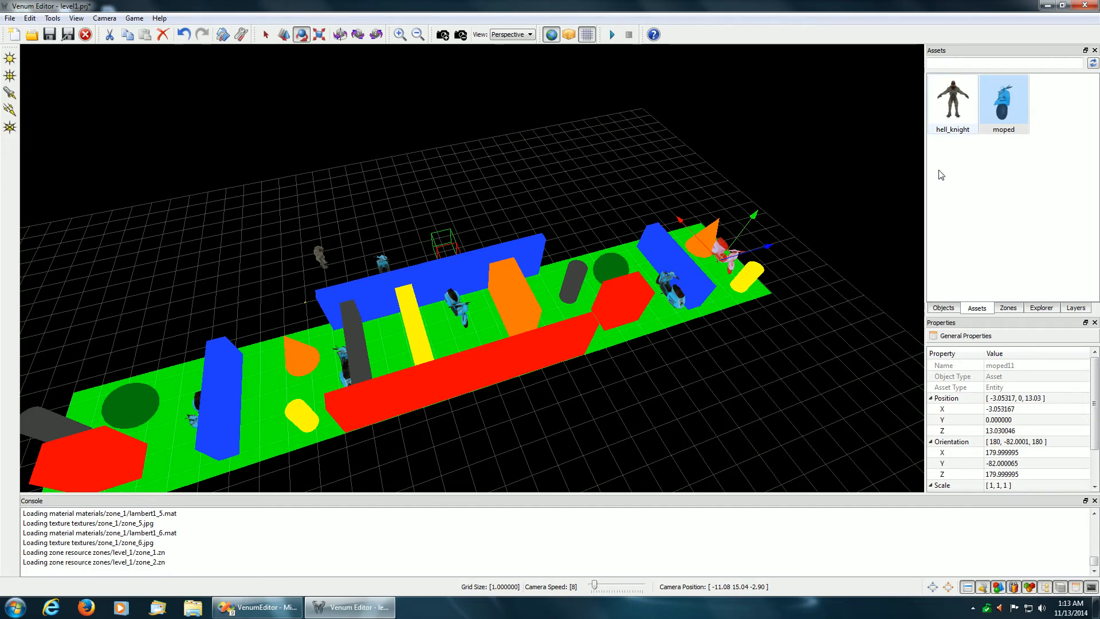
mouse_move(551, 298)
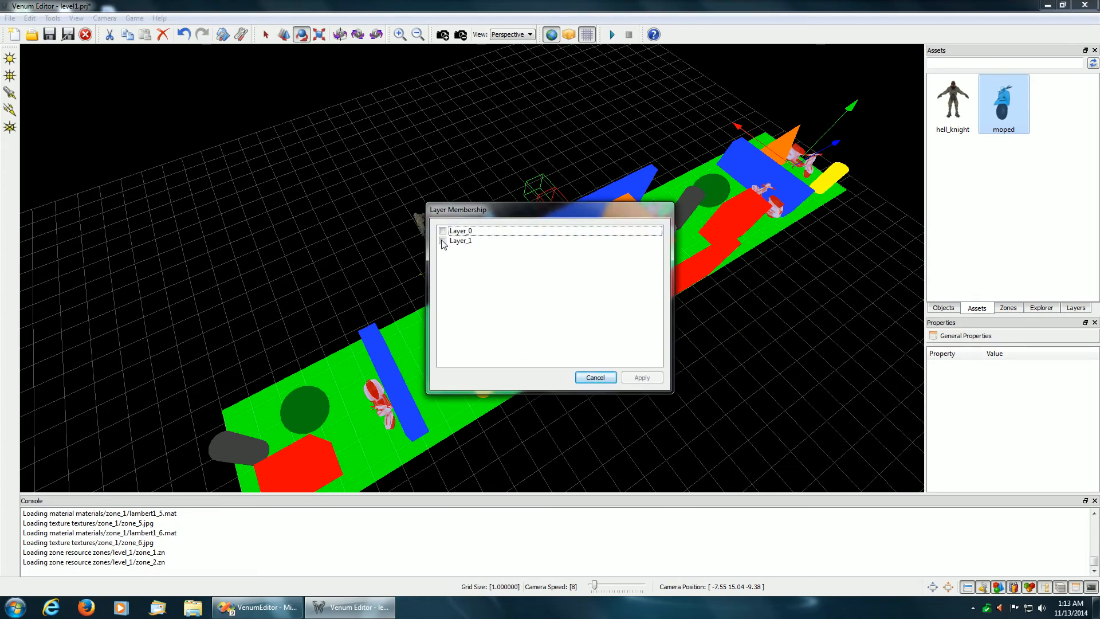
left_click(442, 239)
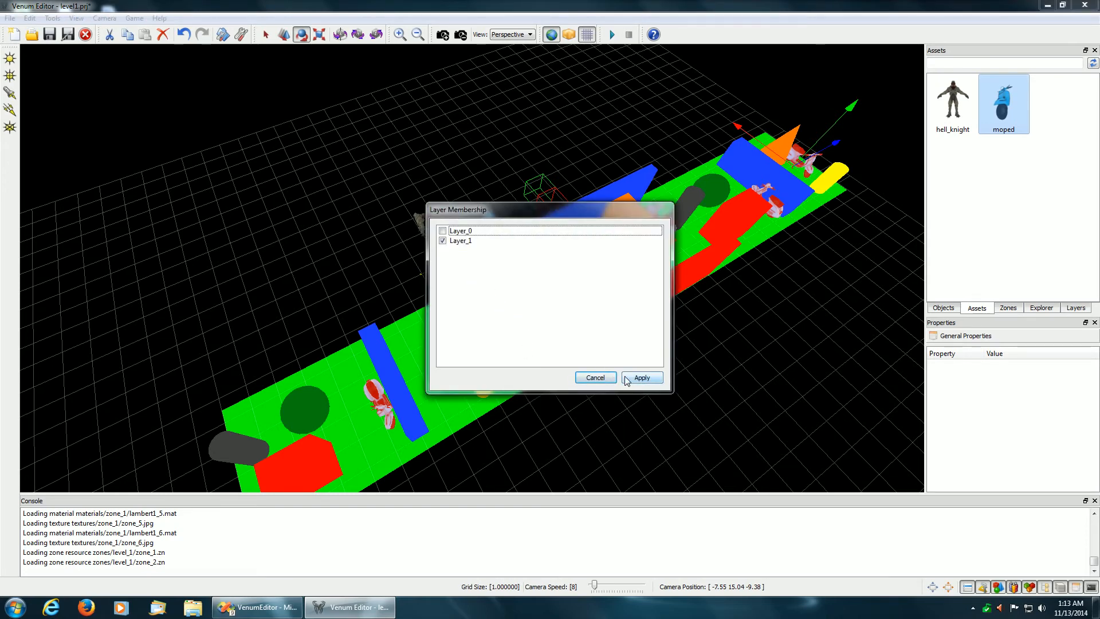
left_click(640, 377)
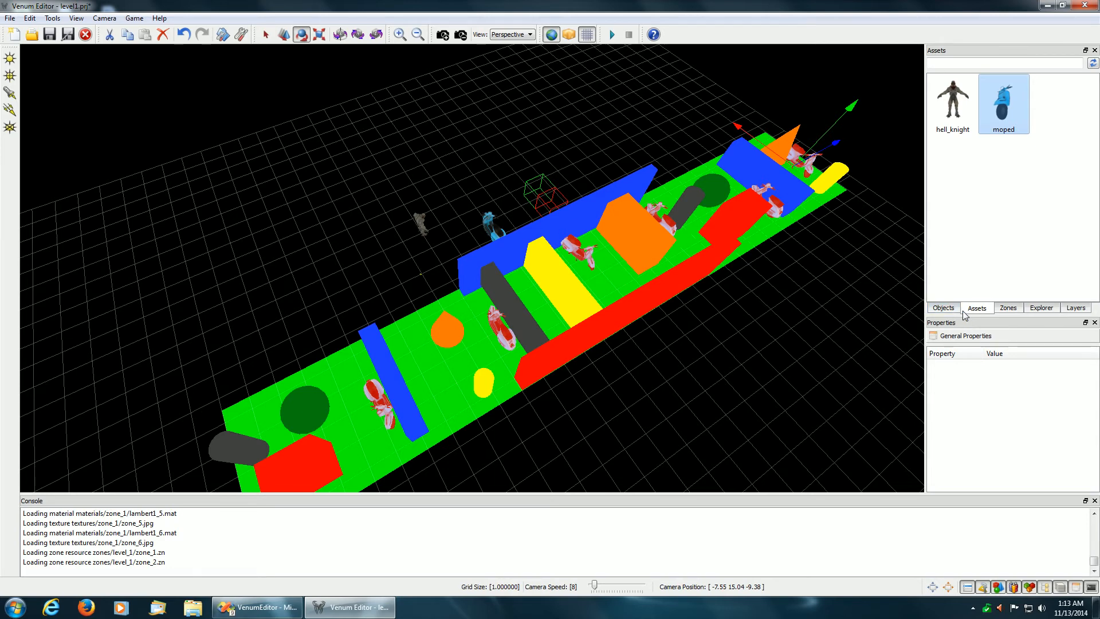
left_click(1041, 307)
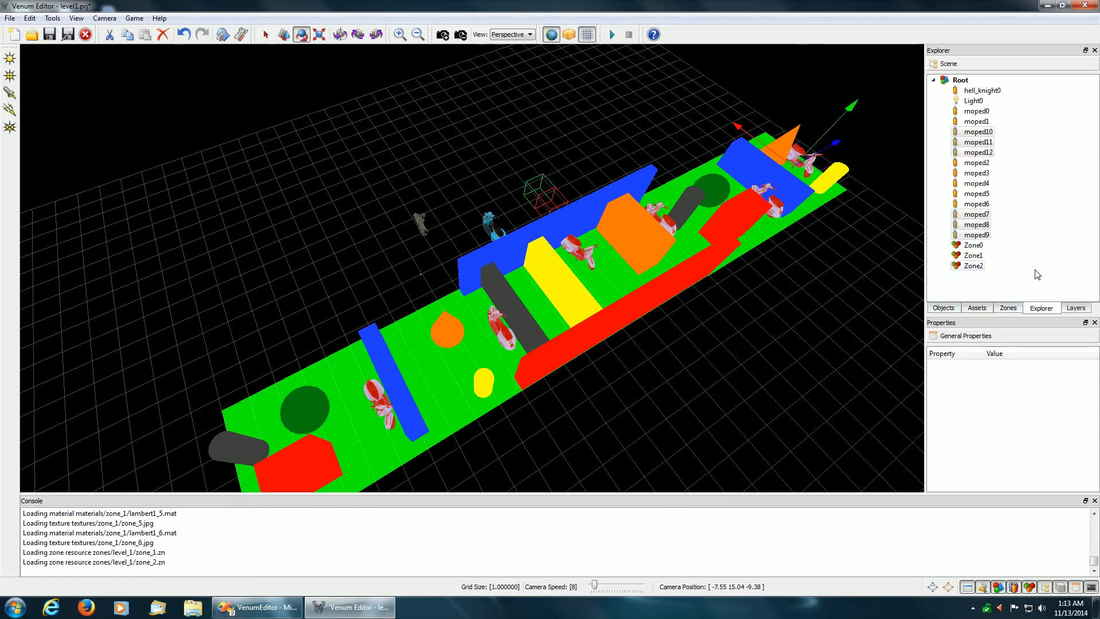
left_click(1076, 307)
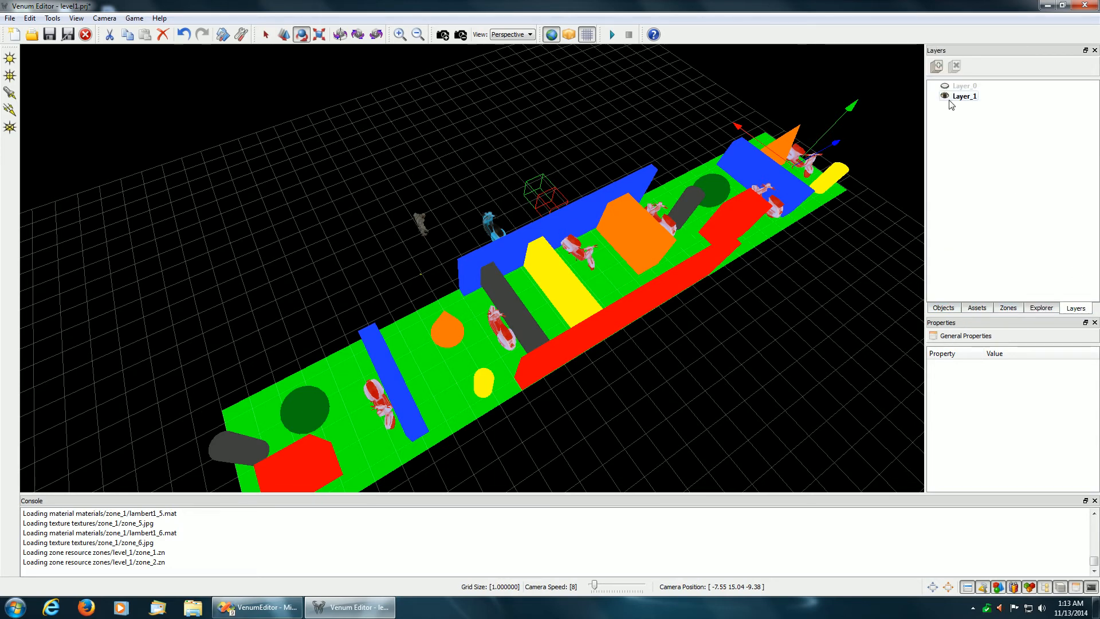
left_click(945, 96)
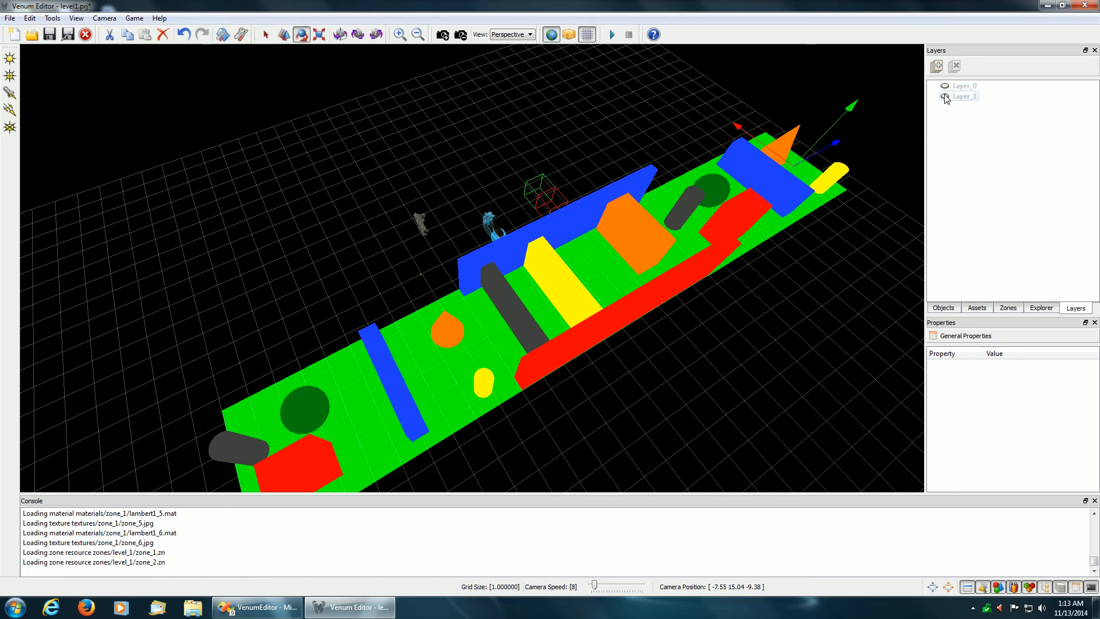
left_click(945, 96)
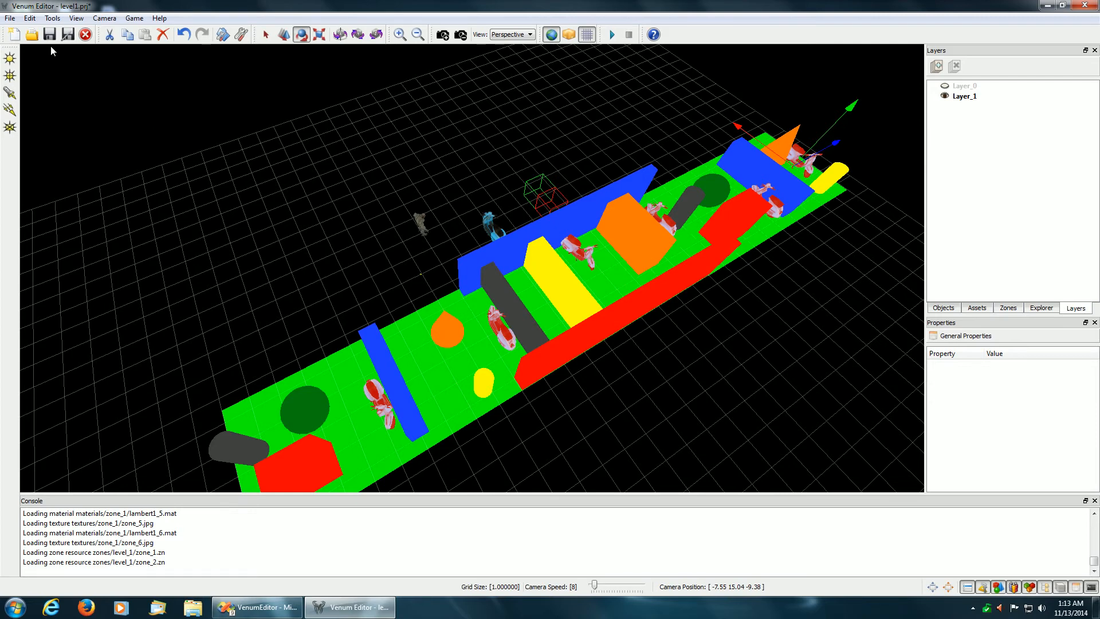
mouse_move(342, 223)
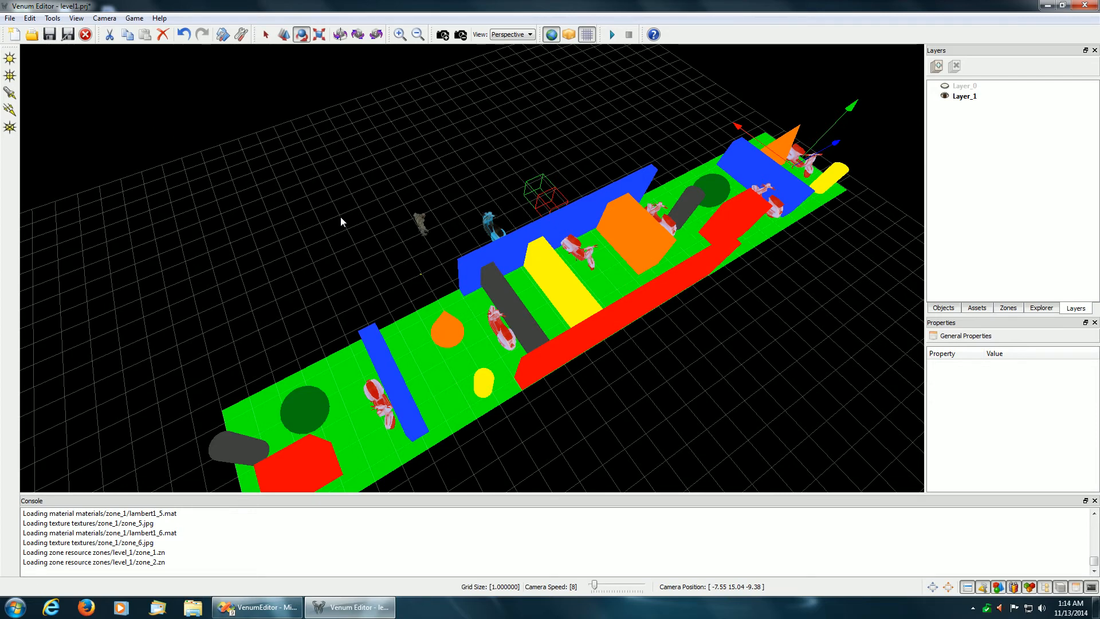
mouse_move(929, 116)
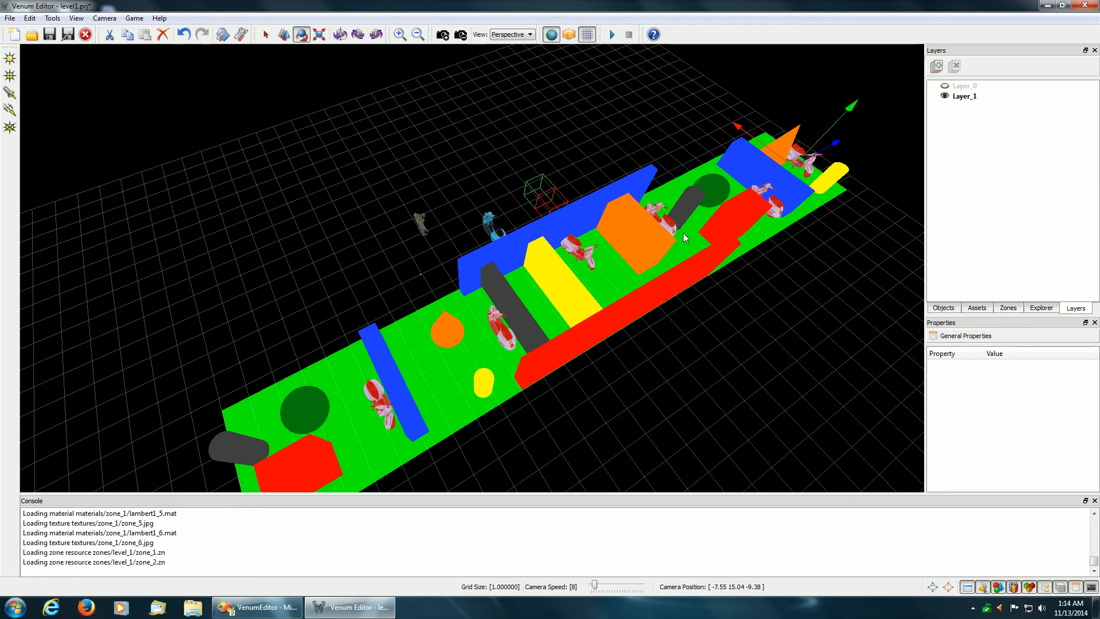
mouse_move(621, 211)
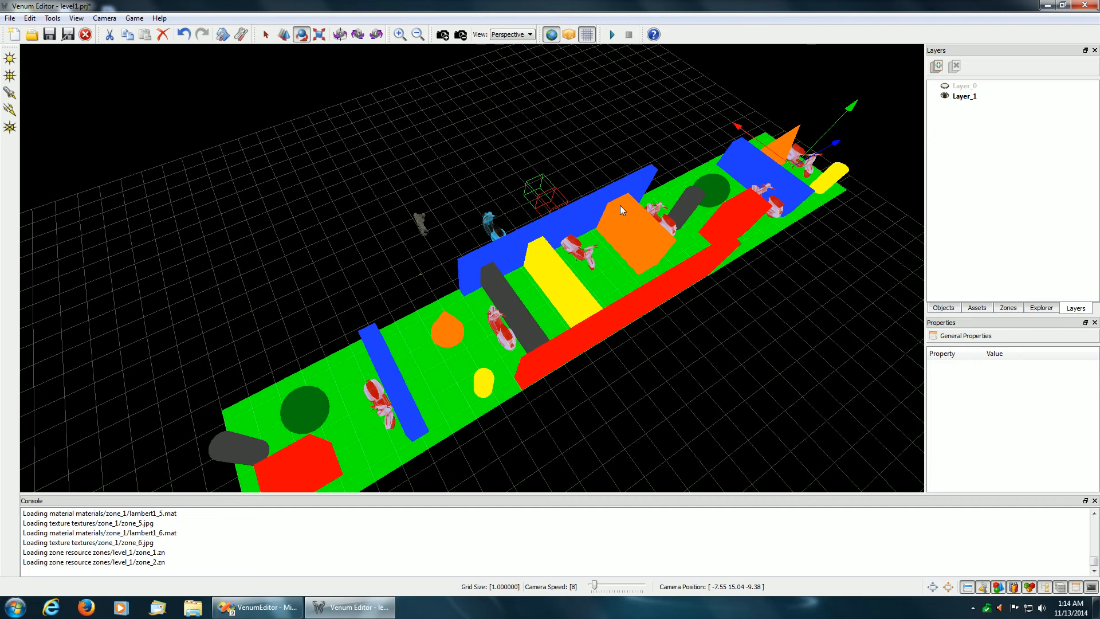
mouse_move(902, 193)
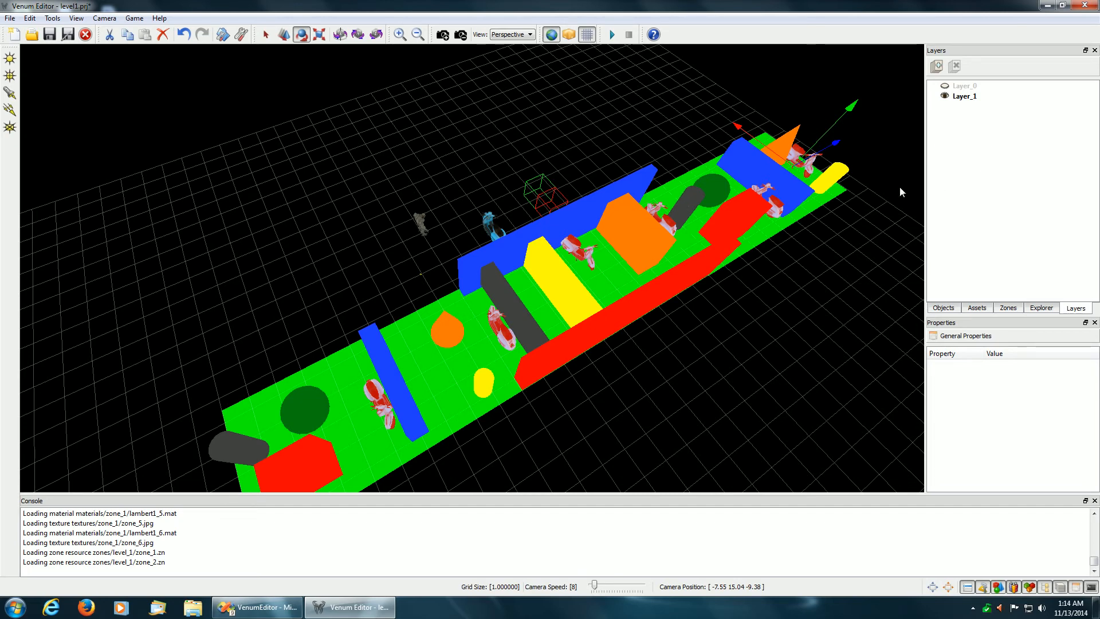
mouse_move(594, 283)
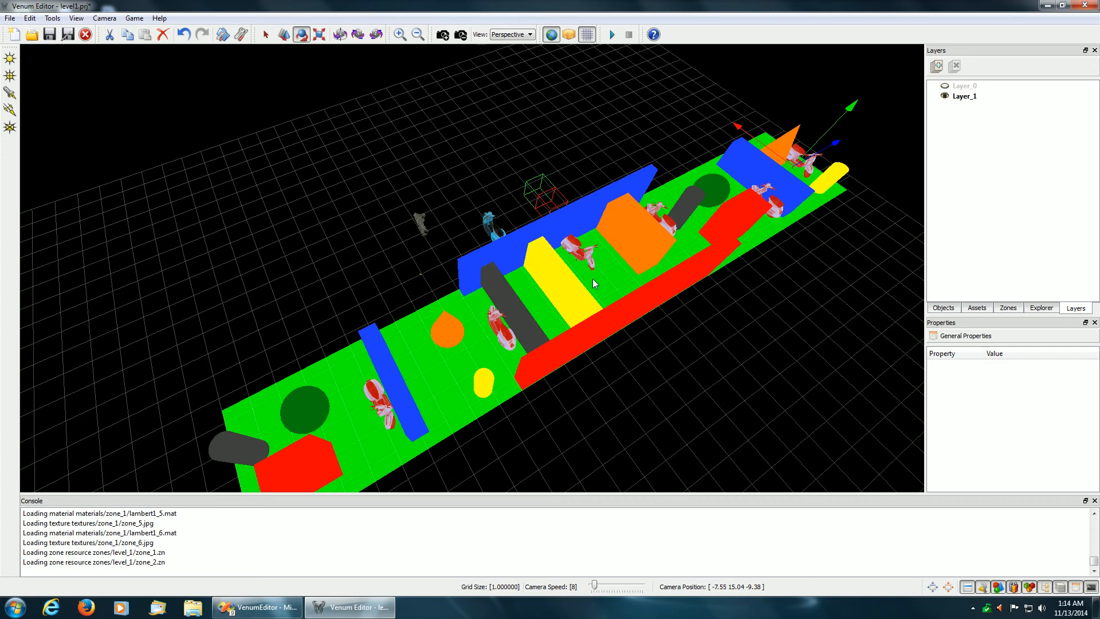
mouse_move(471, 357)
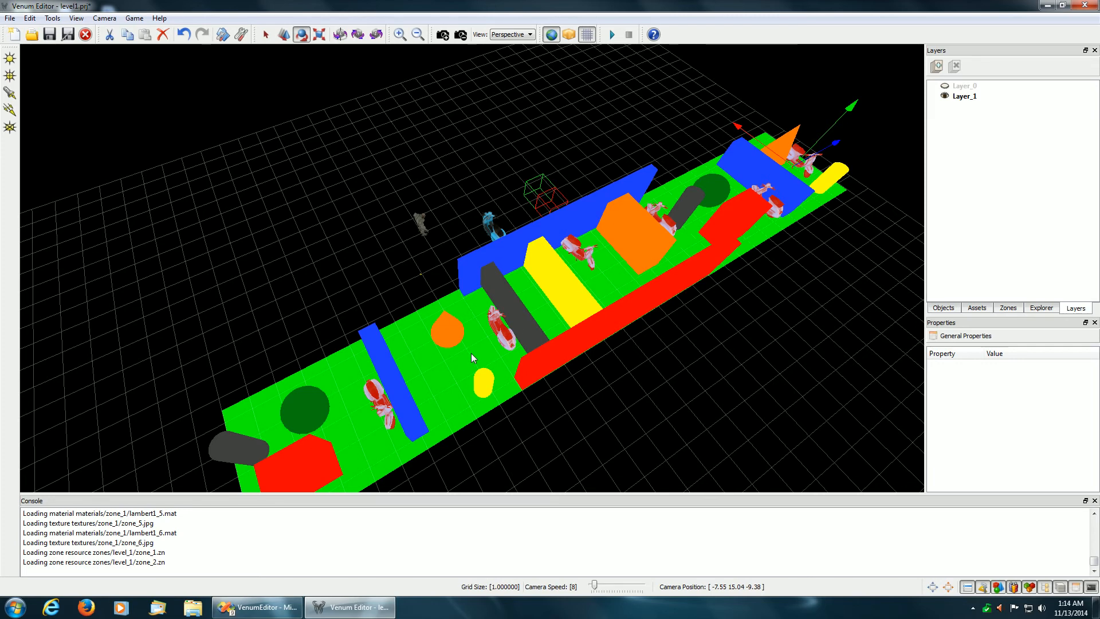
mouse_move(381, 398)
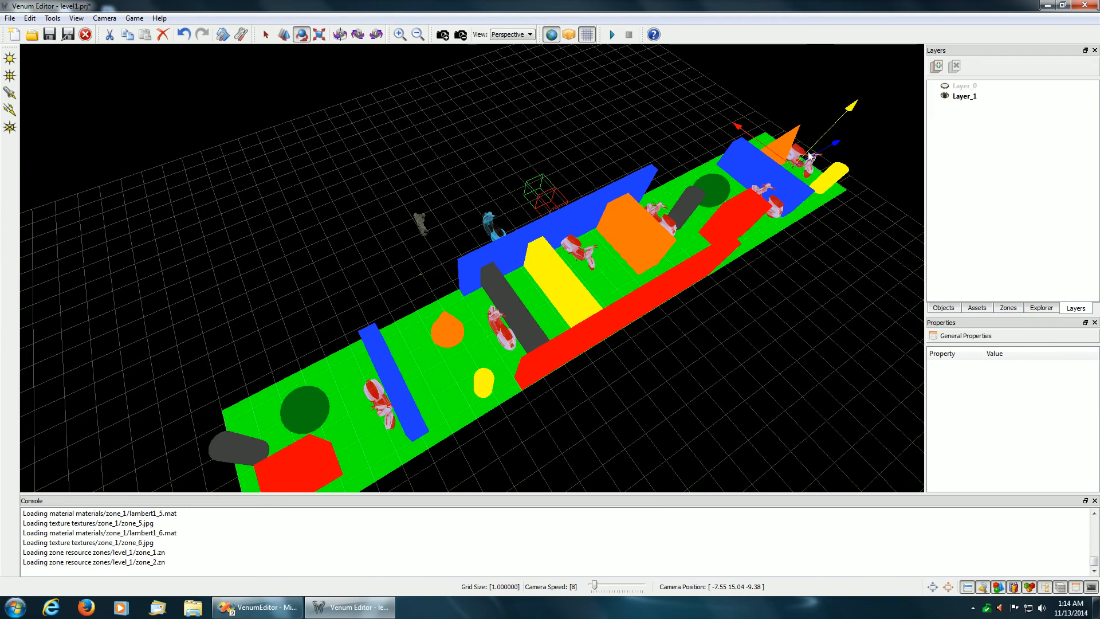
mouse_move(807, 160)
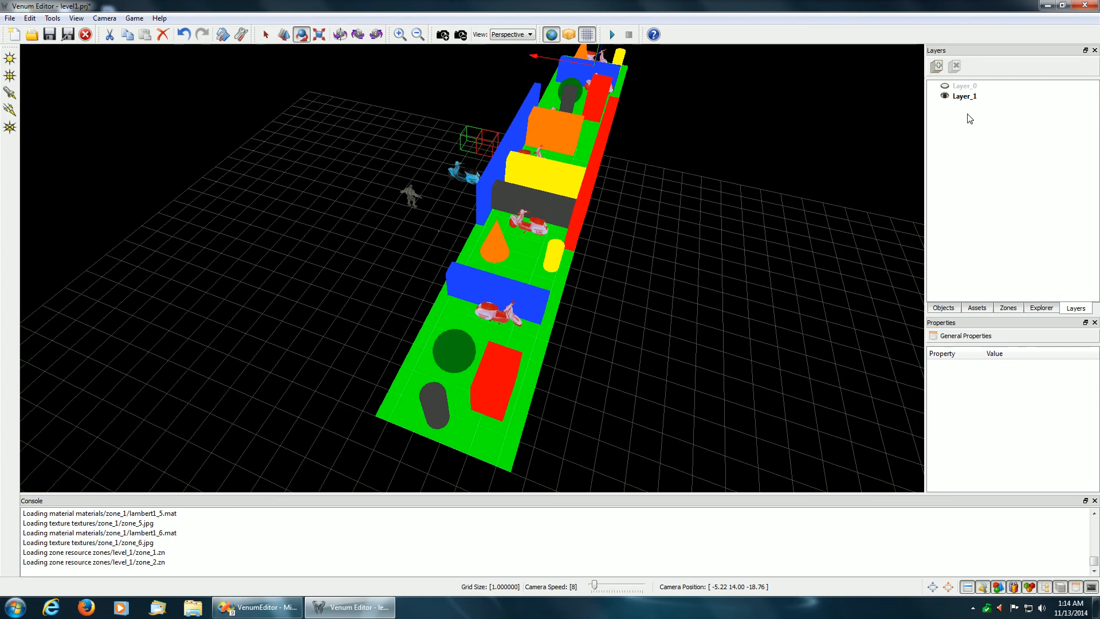
mouse_move(525, 244)
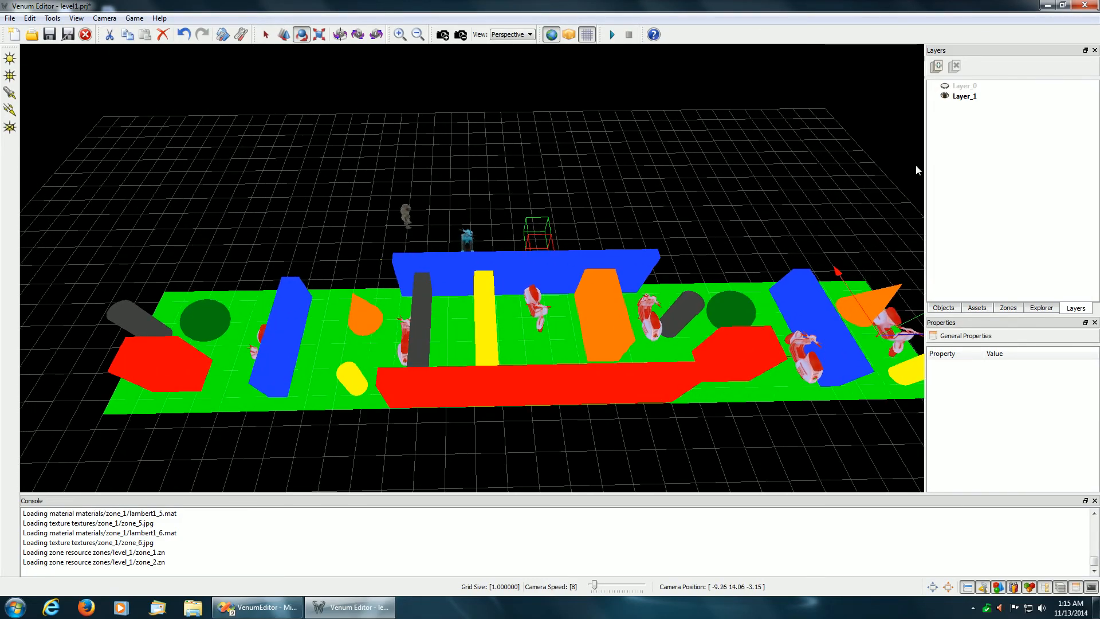
Toggle Layer_0 and Layer_1 visibility in turn, finishing with only Layer_0's blue mopeds shown
left_click(964, 86)
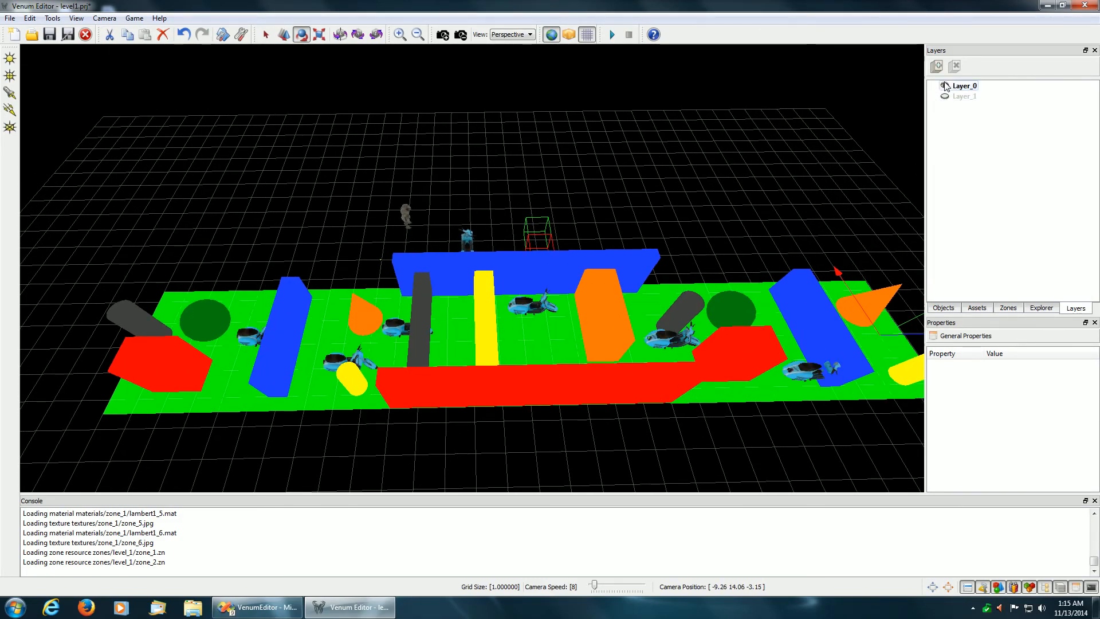
left_click(963, 97)
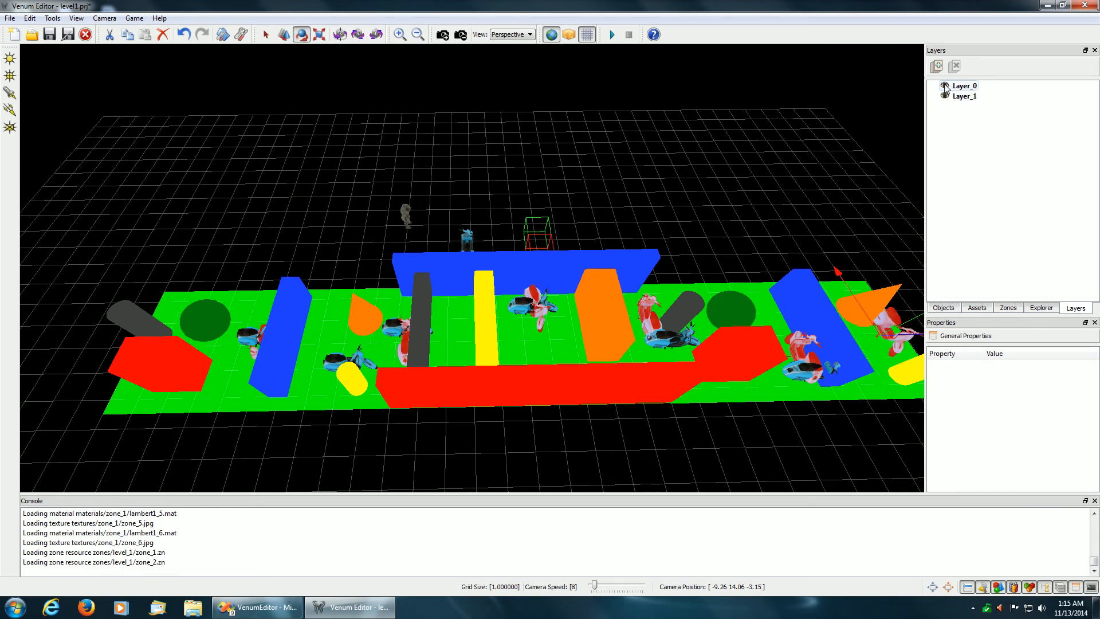
left_click(944, 86)
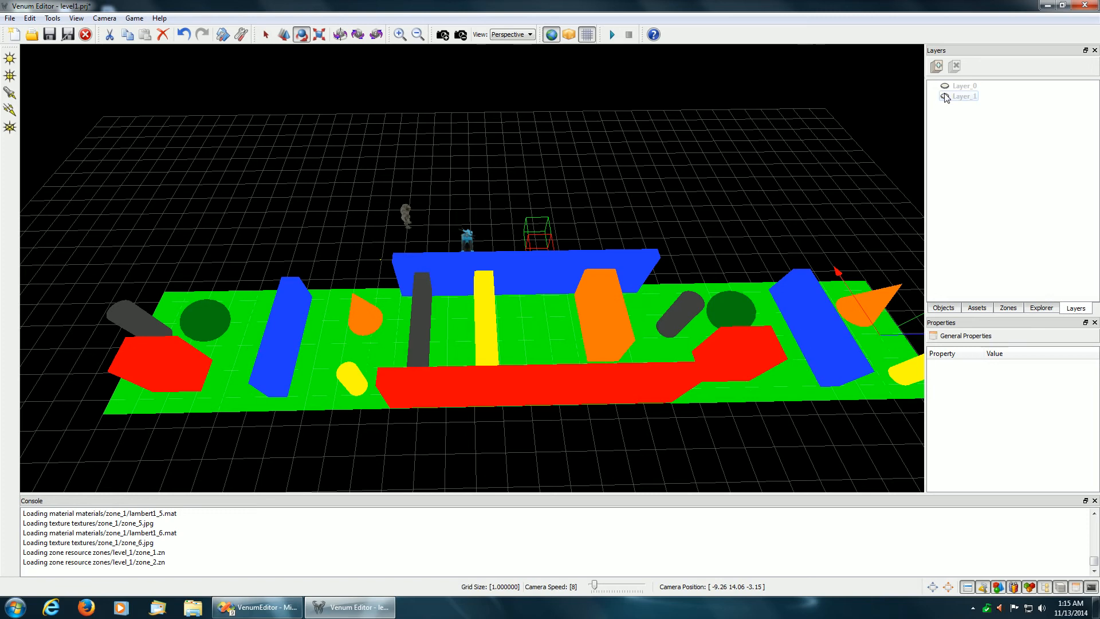
left_click(944, 86)
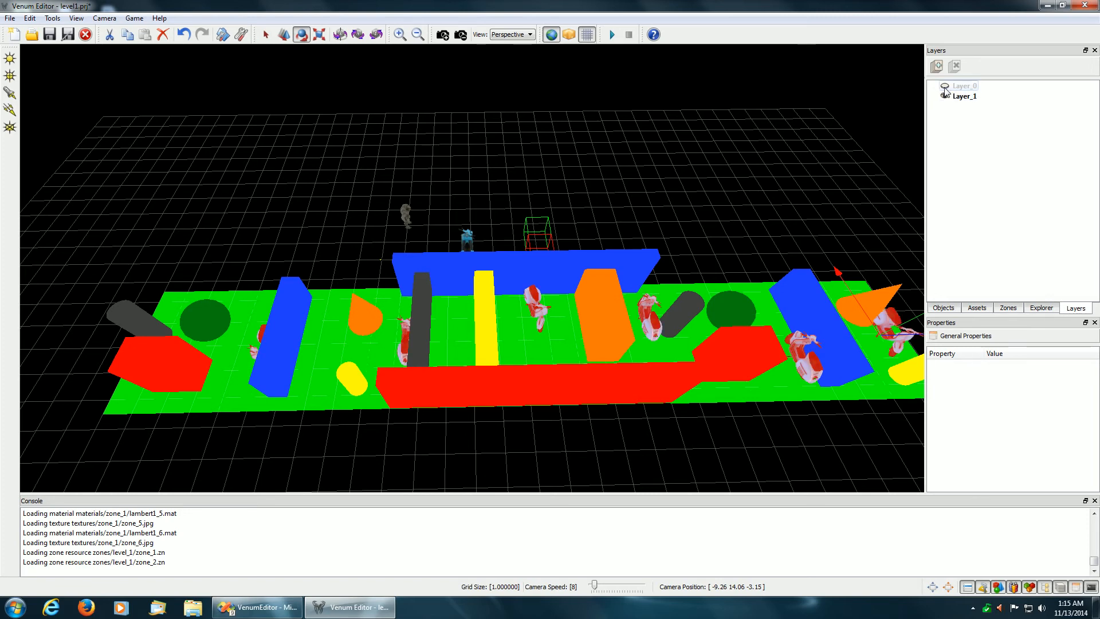
left_click(964, 86)
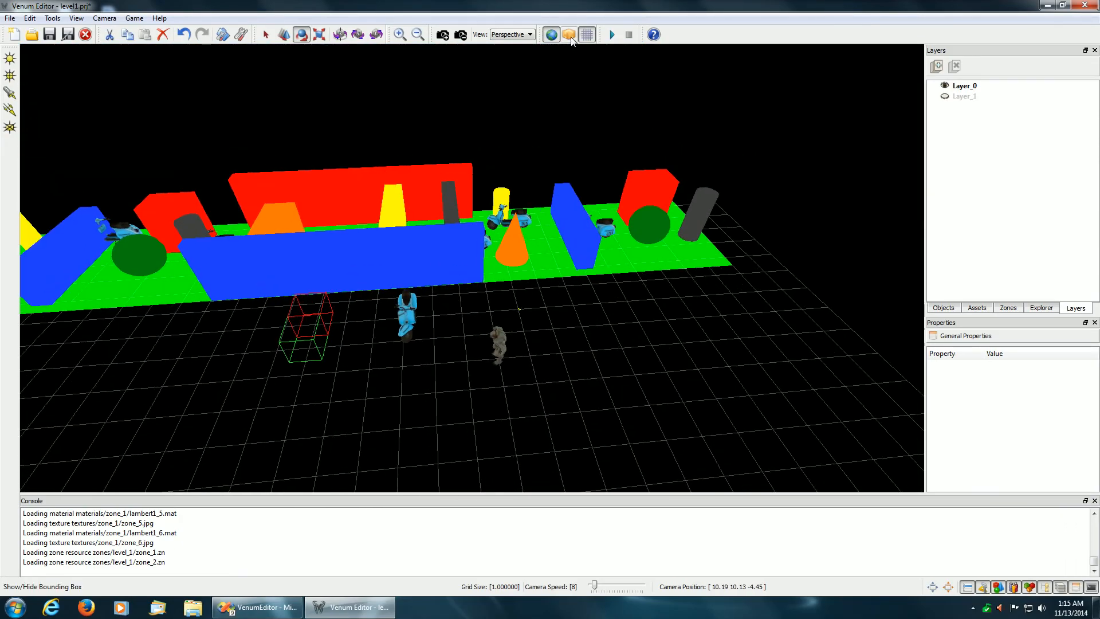
mouse_move(569, 33)
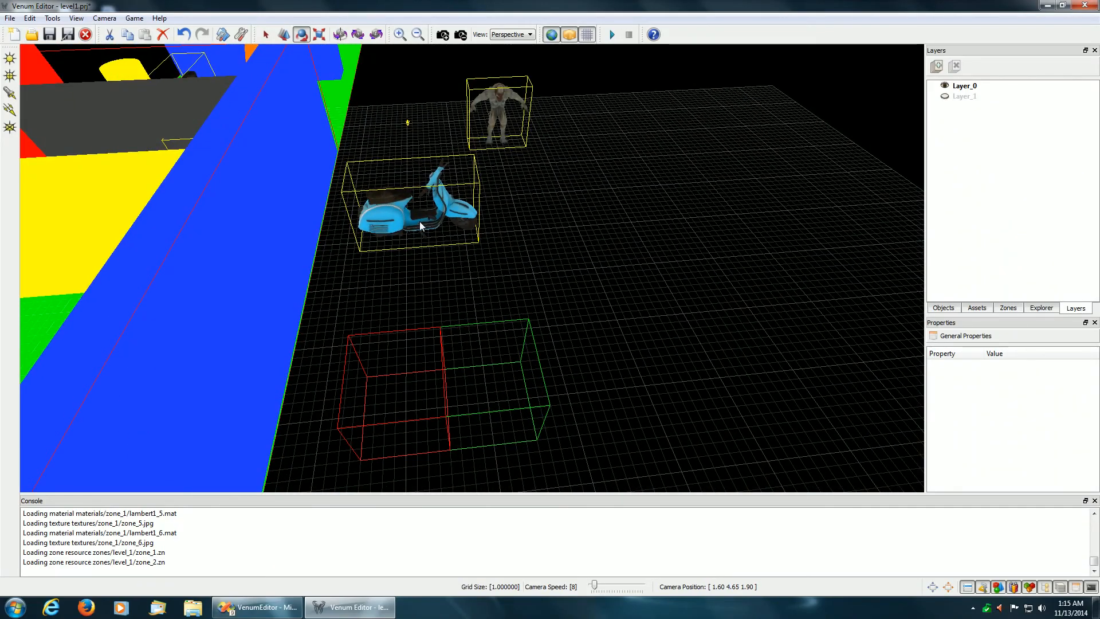
Select moped0 to list its position and orientation properties
left_click(414, 210)
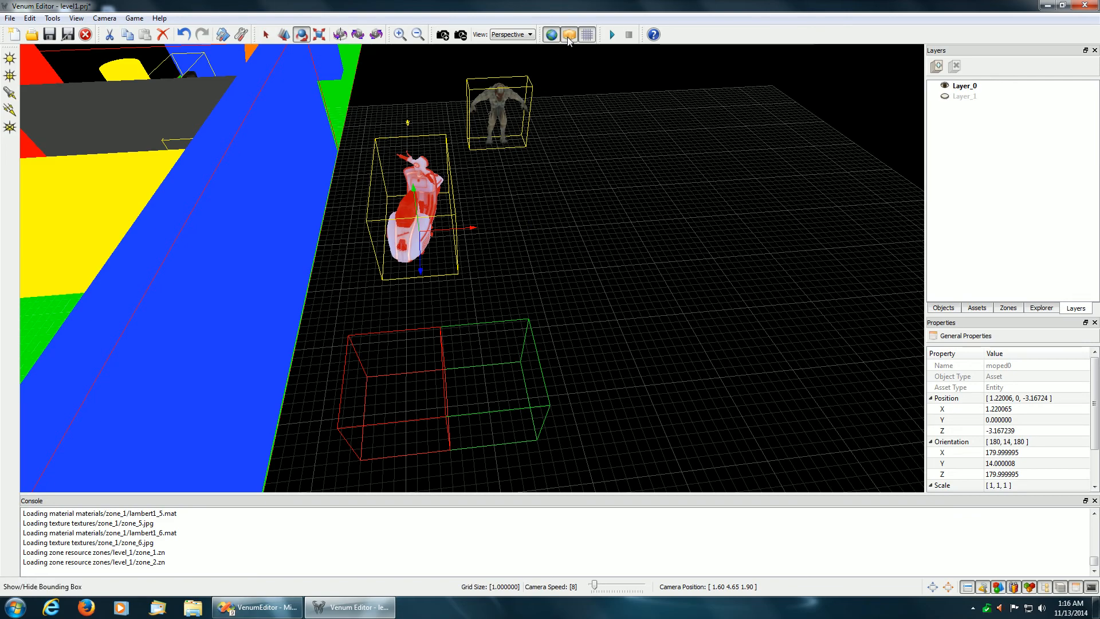
Turn bounding boxes off and switch the render mode to WireFrame
left_click(568, 33)
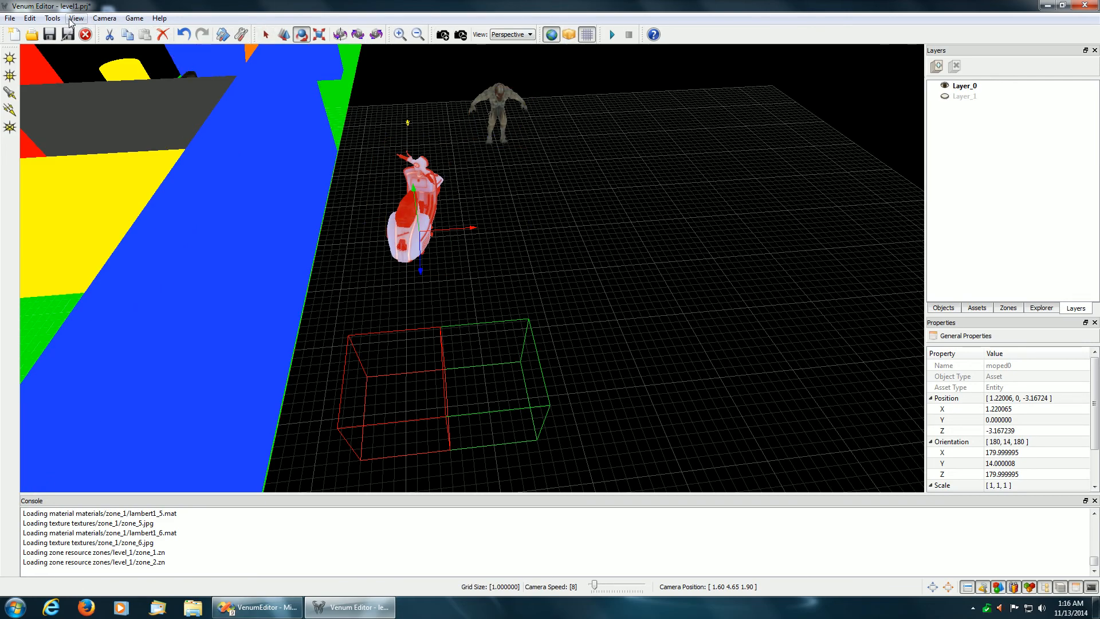
left_click(75, 17)
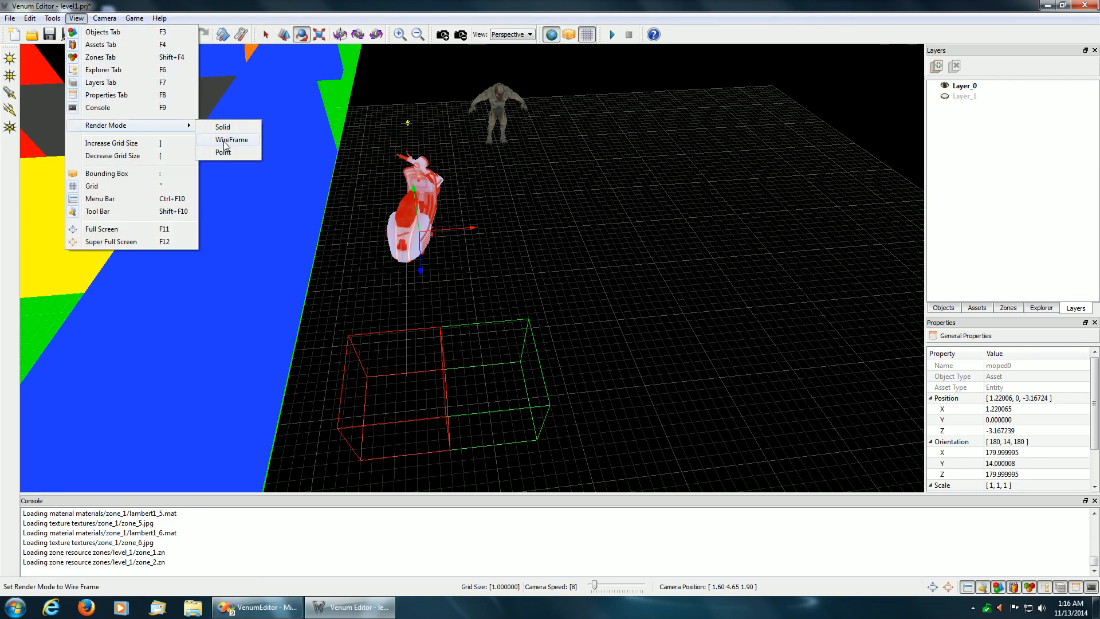
left_click(231, 140)
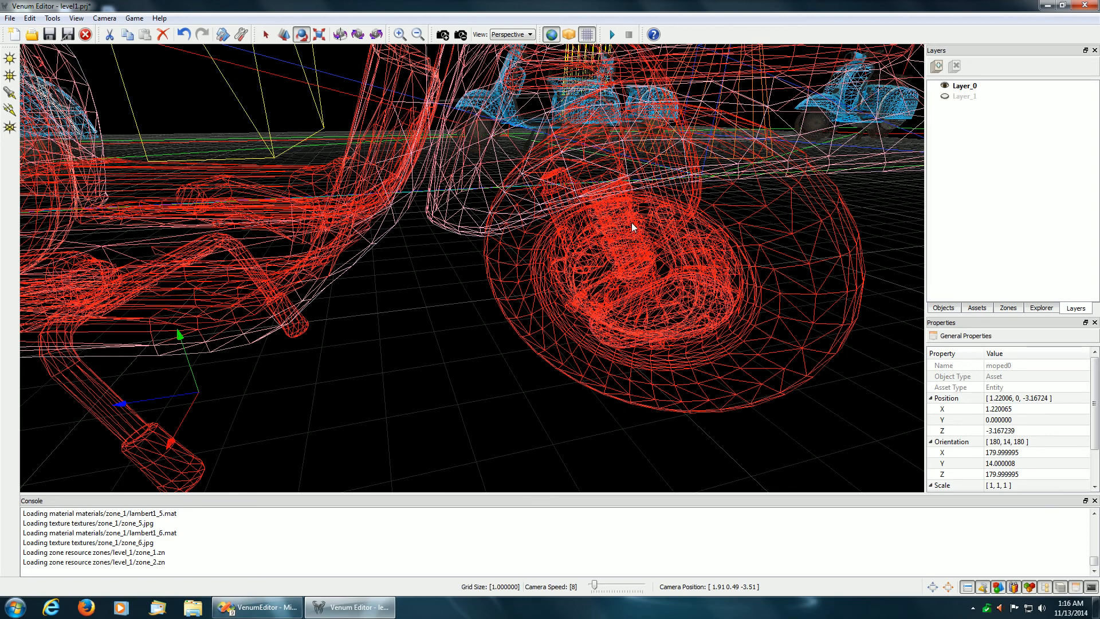
mouse_move(523, 273)
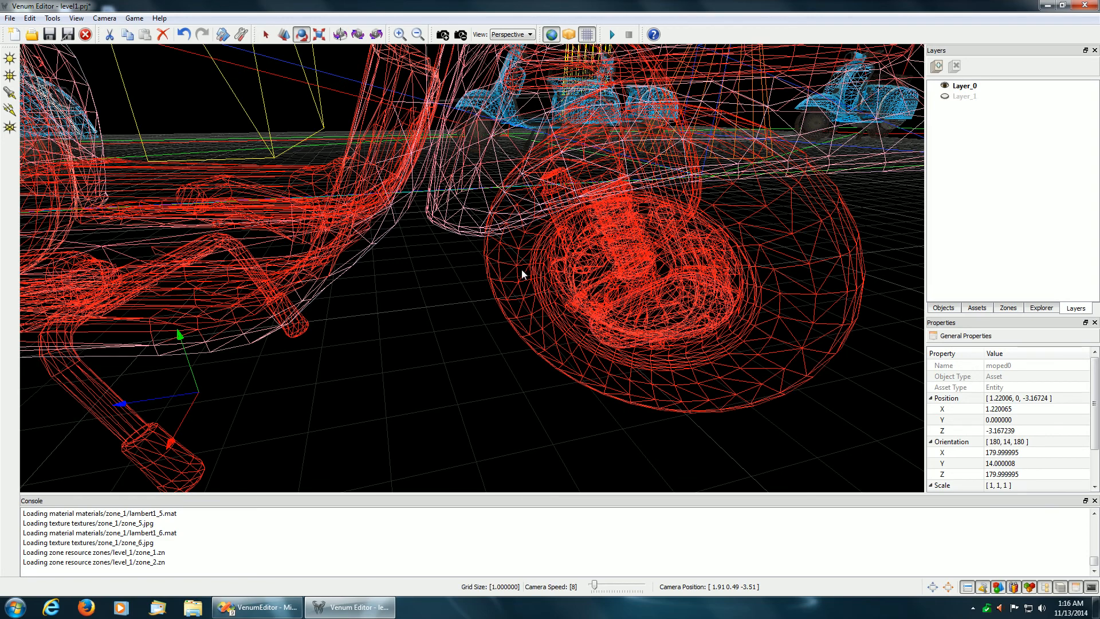
mouse_move(615, 226)
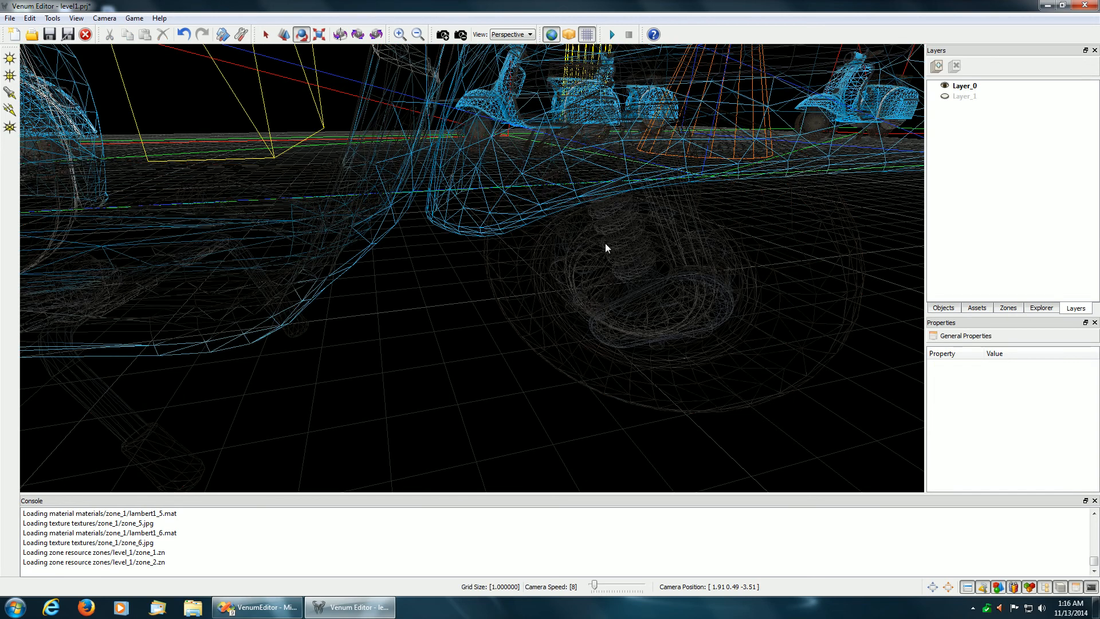
mouse_move(612, 230)
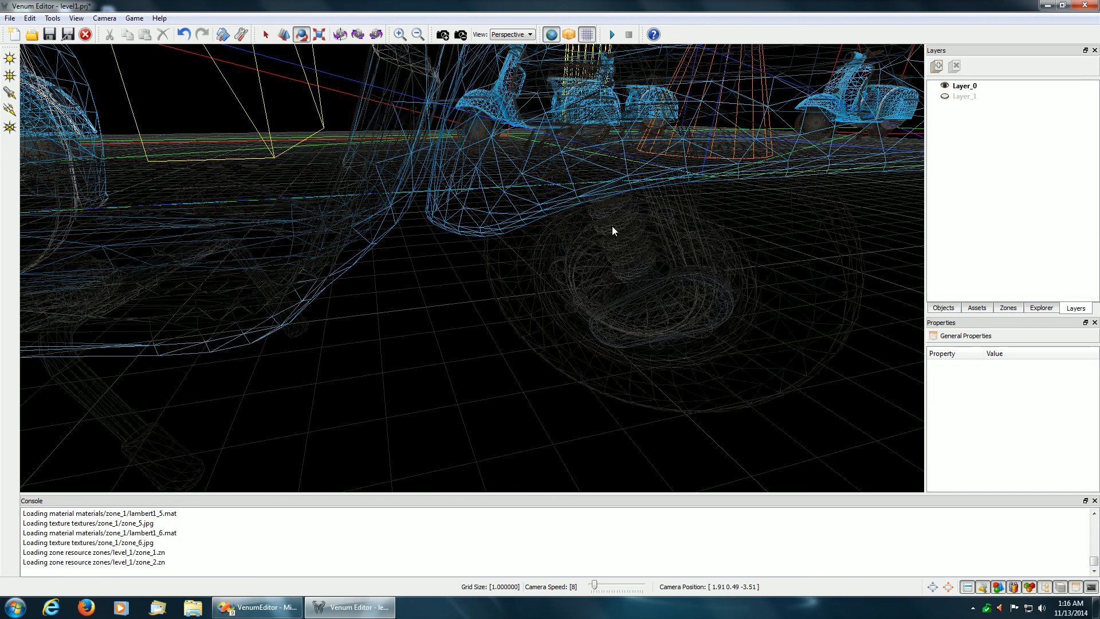
left_click(621, 233)
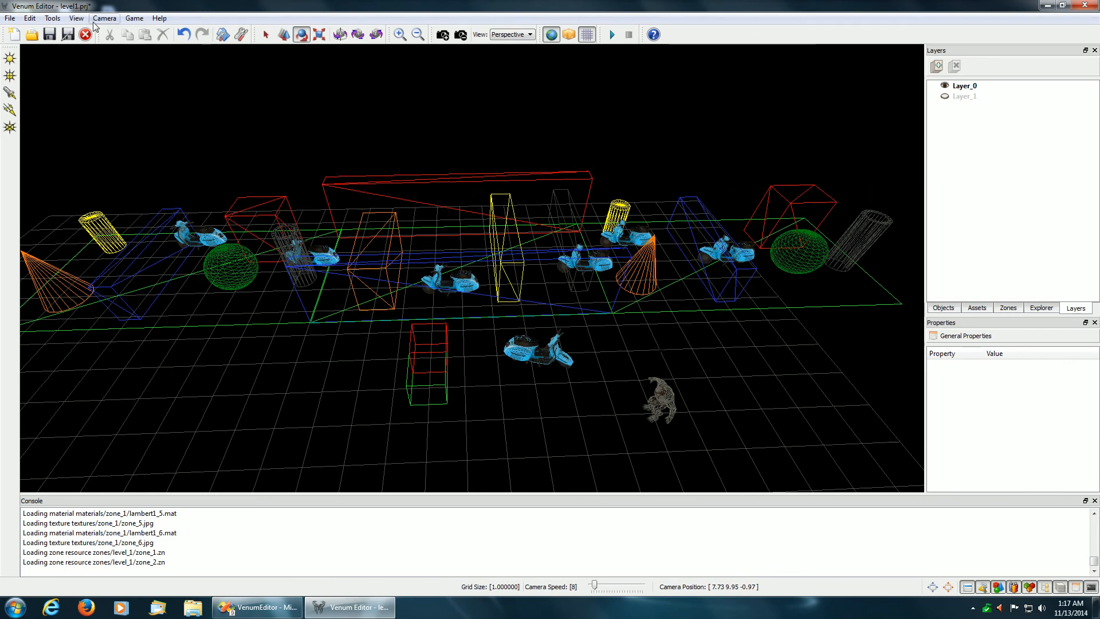
Set the render mode back to Solid from the View menu
left_click(75, 17)
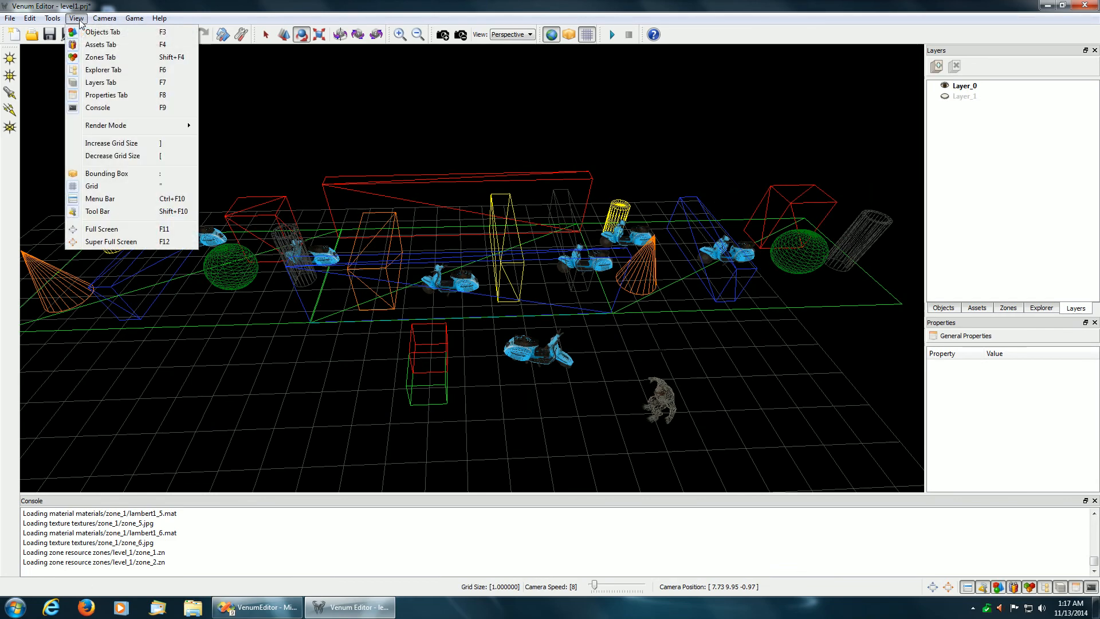
mouse_move(105, 125)
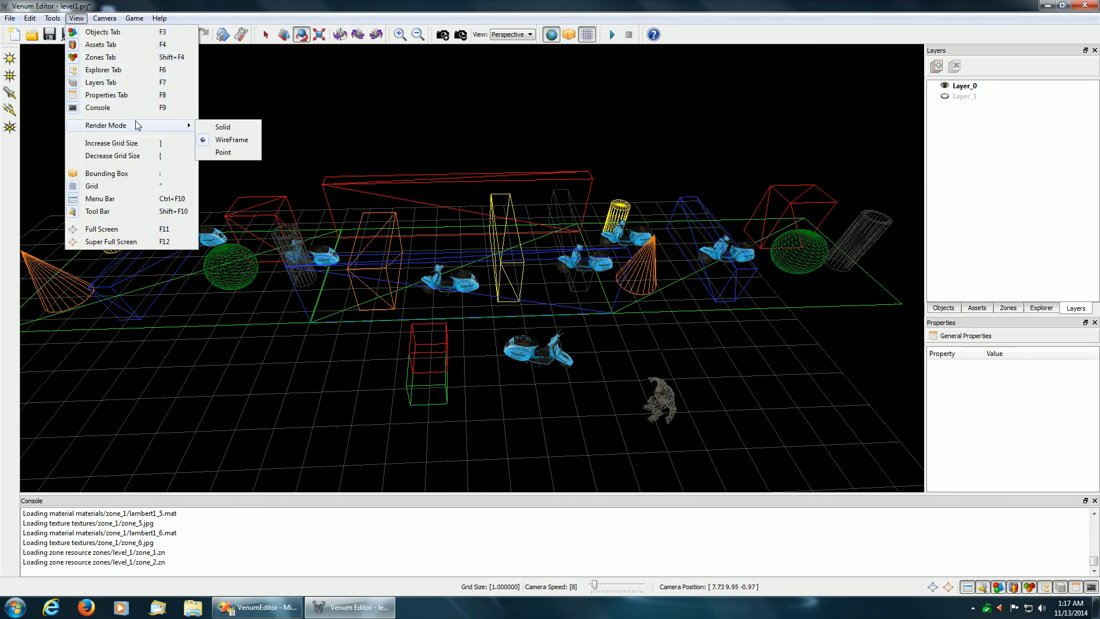
left_click(231, 138)
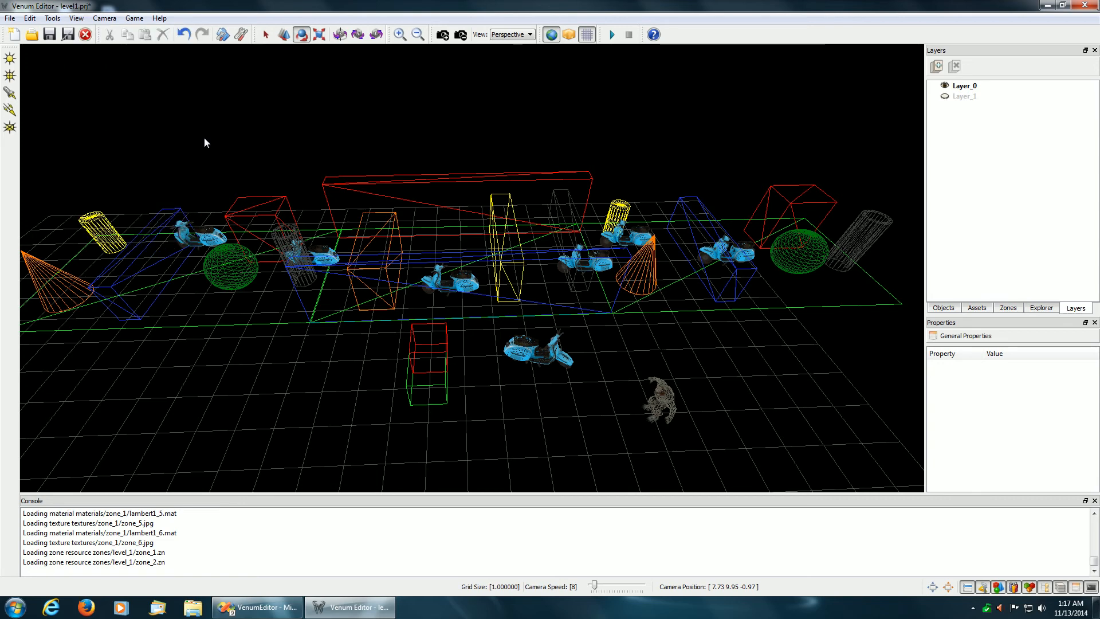
left_click(75, 18)
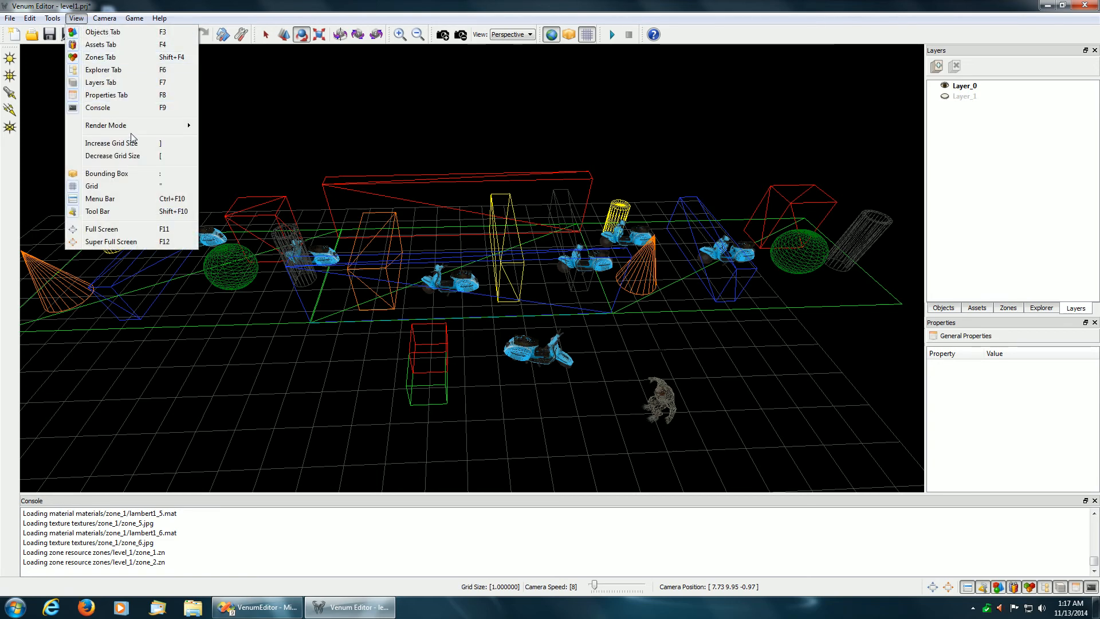
left_click(105, 125)
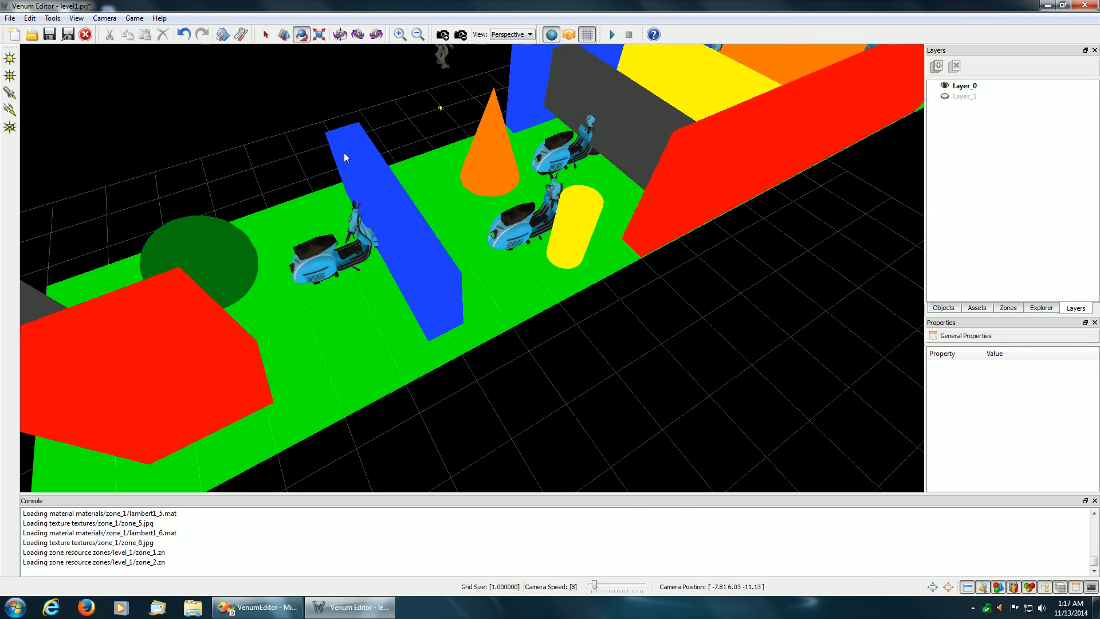
mouse_move(592, 228)
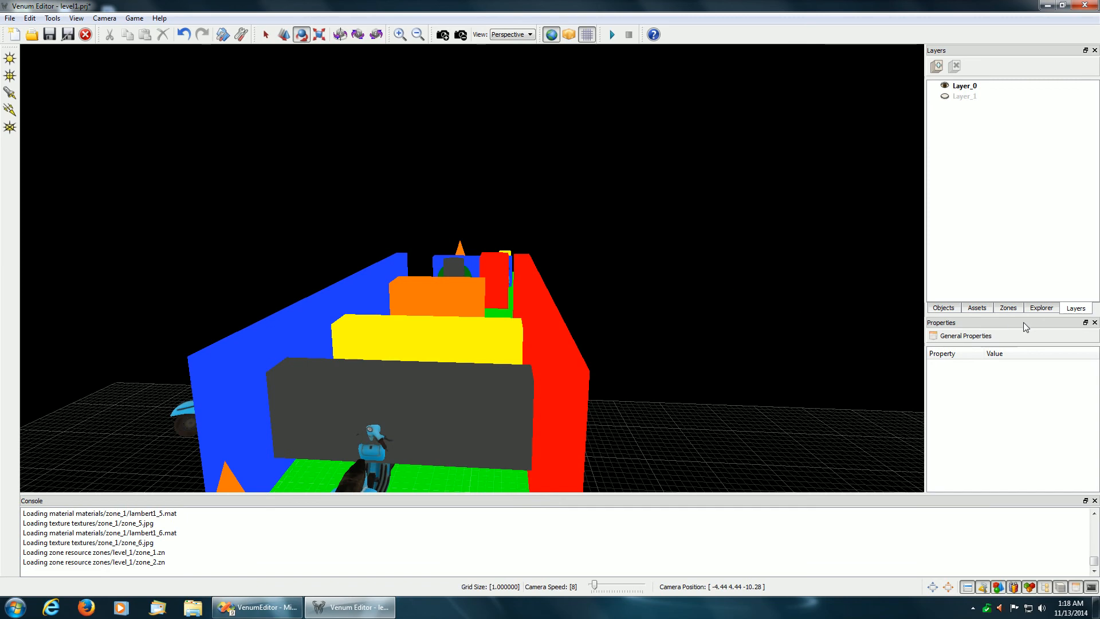
Show the scene hierarchy with hell_knight0, Light0, the mopeds and Zone0 to Zone2
left_click(1041, 307)
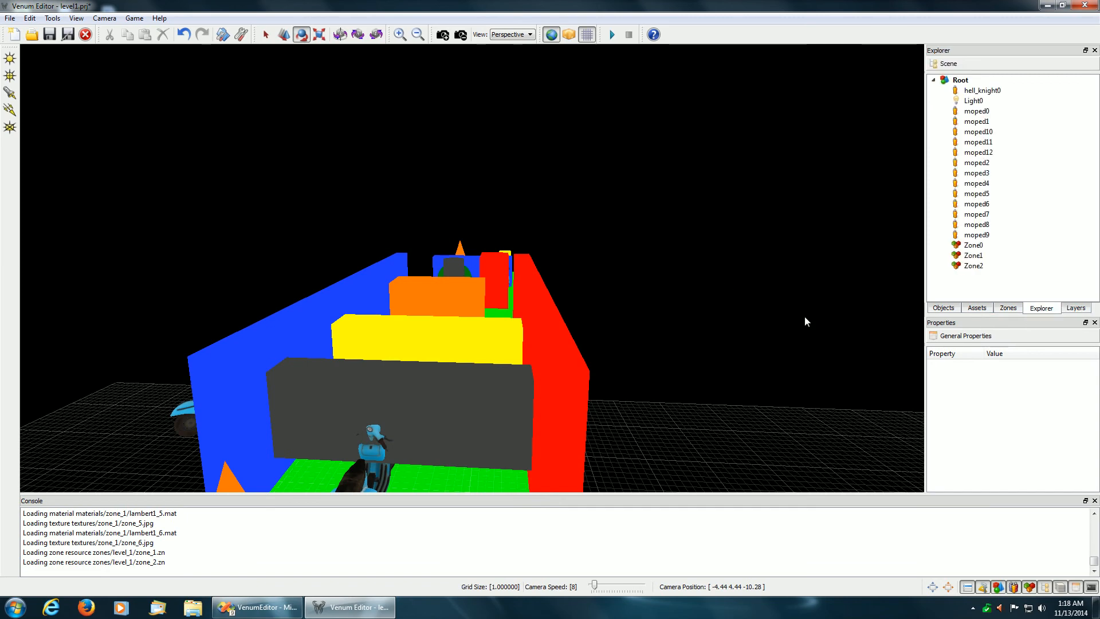